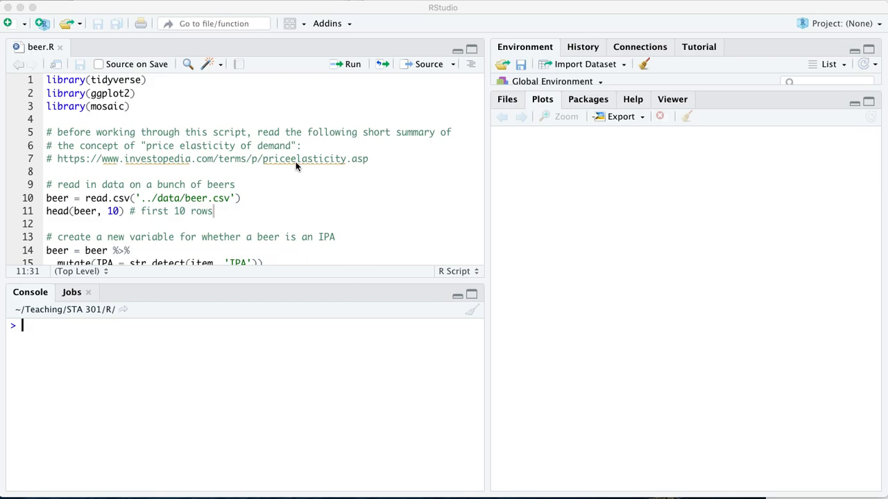
mouse_move(111, 139)
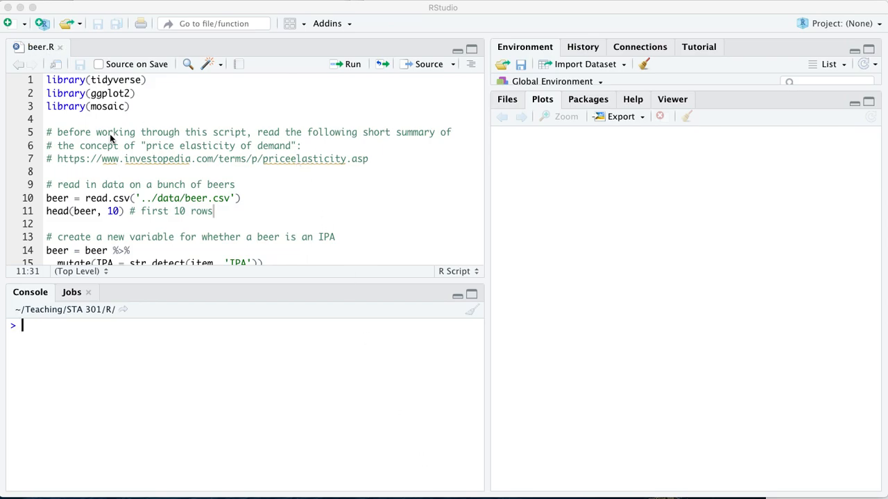
mouse_move(205, 204)
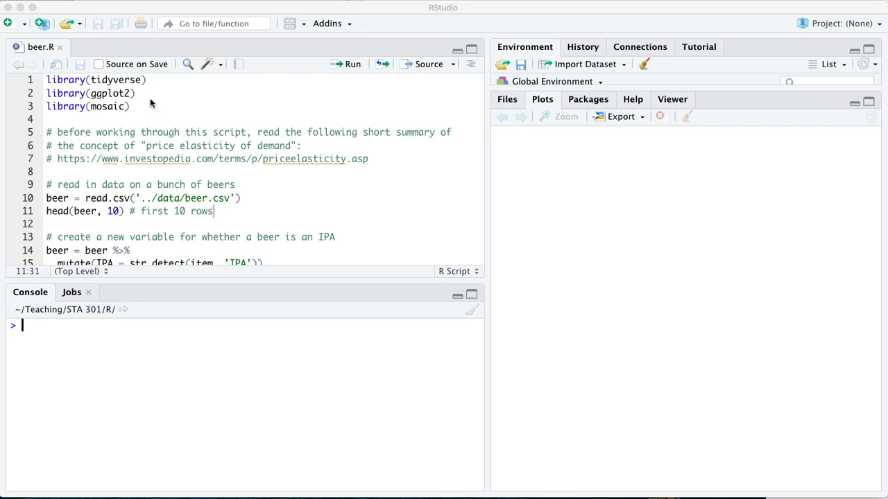
- Run the library calls loading tidyverse, ggplot2 and mosaic
click(136, 93)
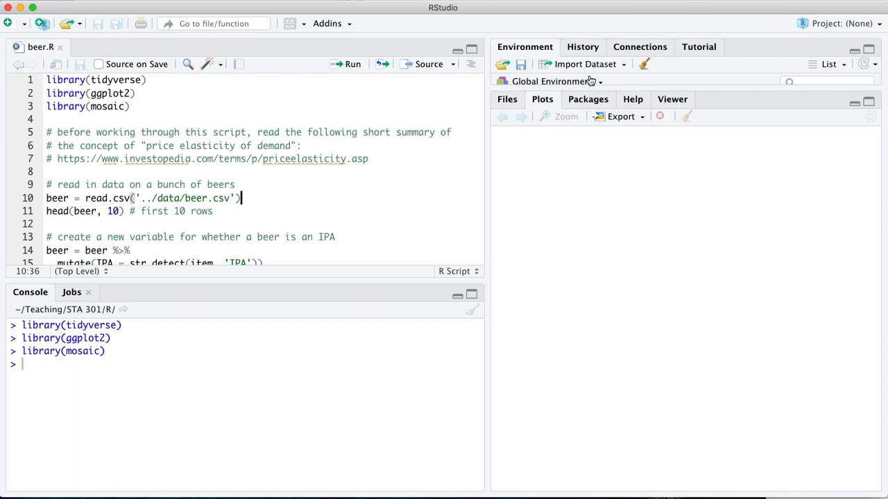
- Start importing a dataset from a text file, previewing beer.csv as beer
click(585, 64)
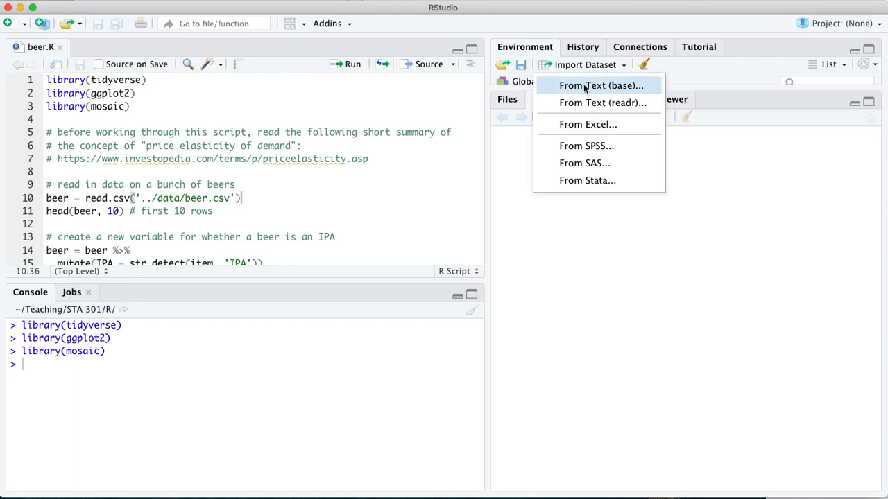
click(602, 86)
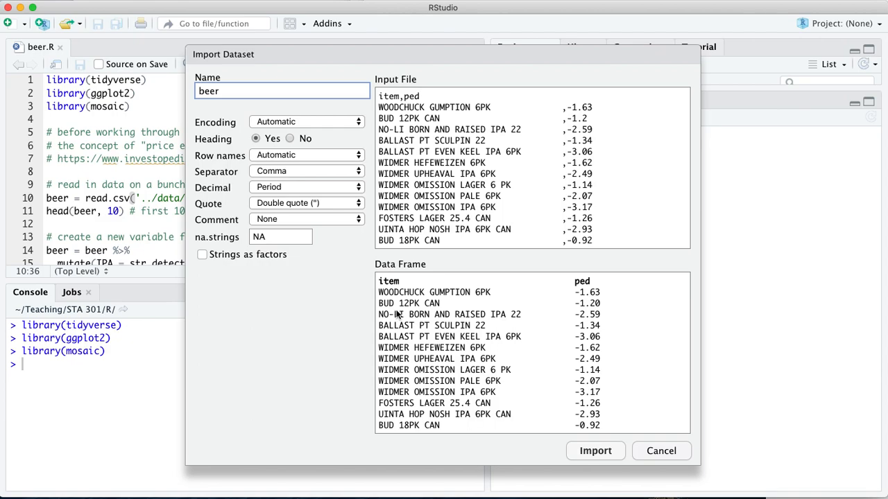
mouse_move(428, 380)
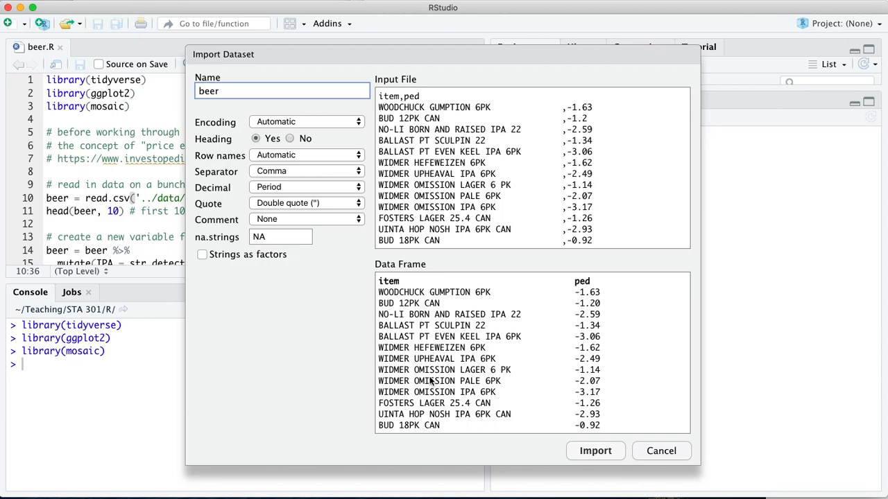
mouse_move(502, 386)
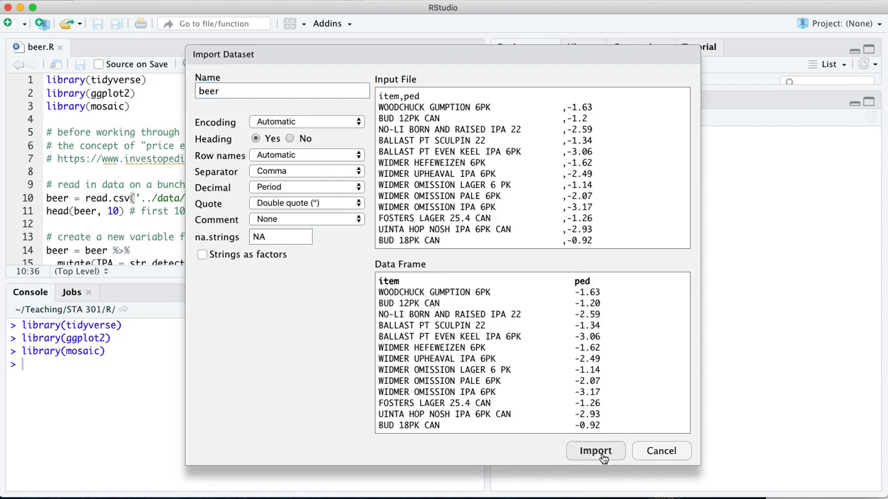
- Import the beer CSV as the beer data frame and return to beer.R
click(595, 451)
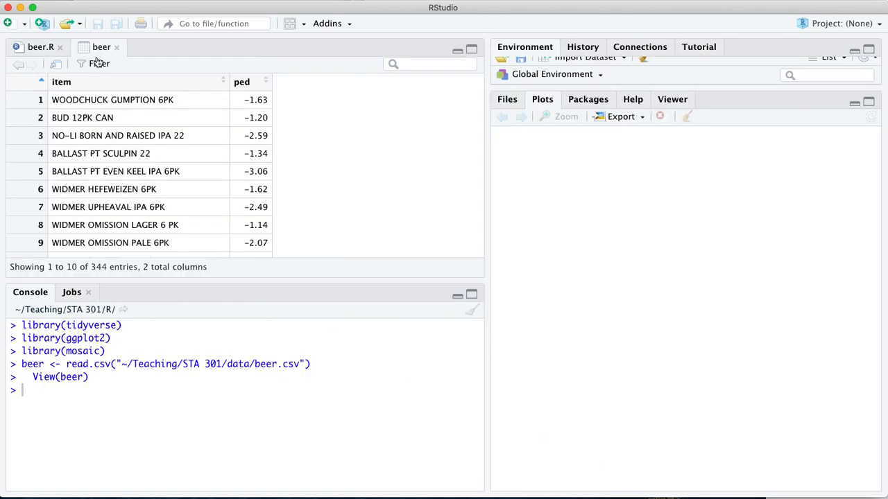
click(40, 47)
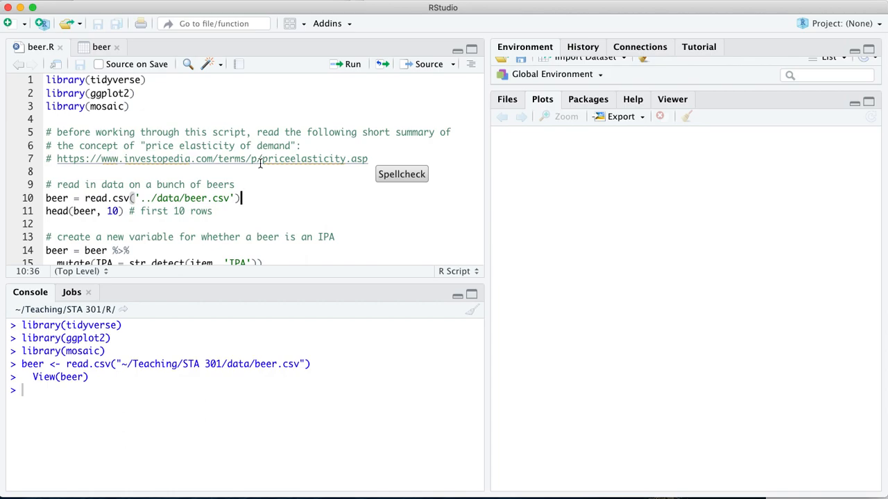
- Run head(beer, 10) to print the first 10 rows in the console
click(217, 211)
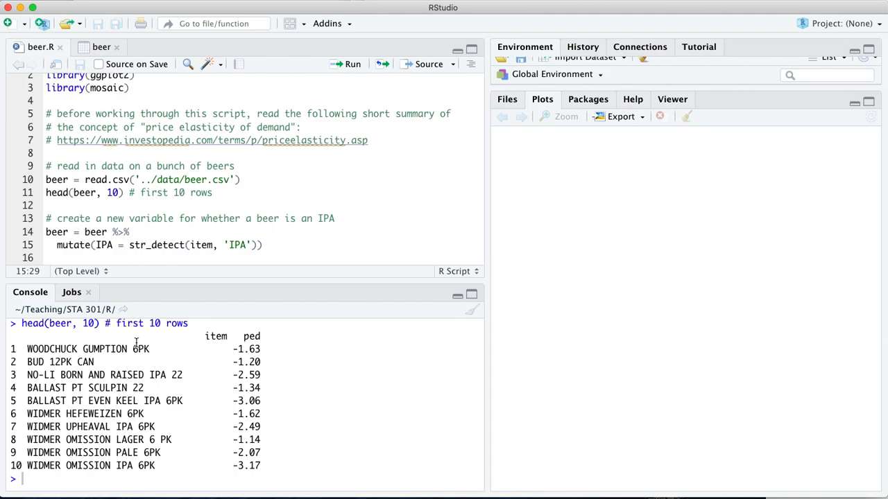
mouse_move(201, 349)
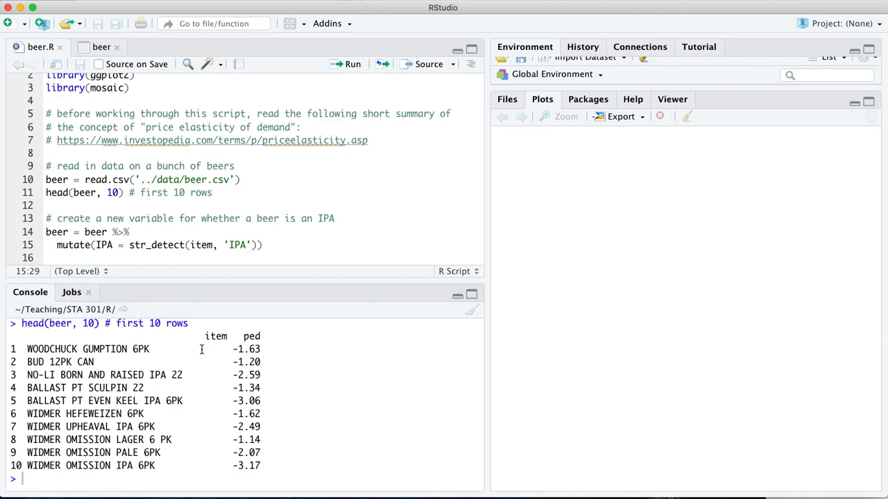
mouse_move(154, 378)
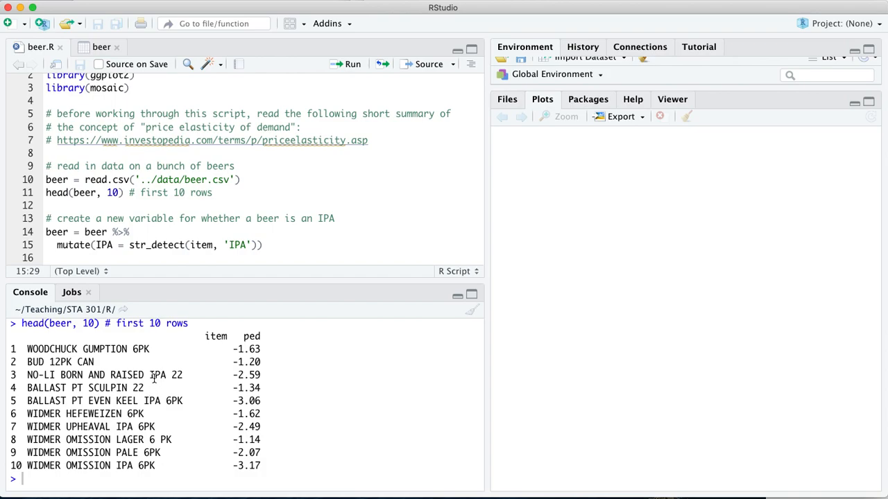
- Point out IPA in a beer name and the mutate, IPA and str_detect parts of the new-column code
double_click(158, 374)
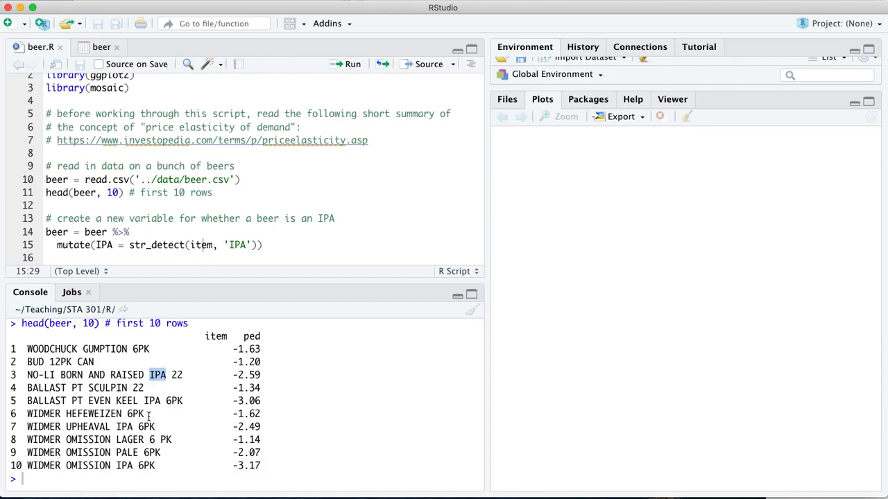
mouse_move(169, 369)
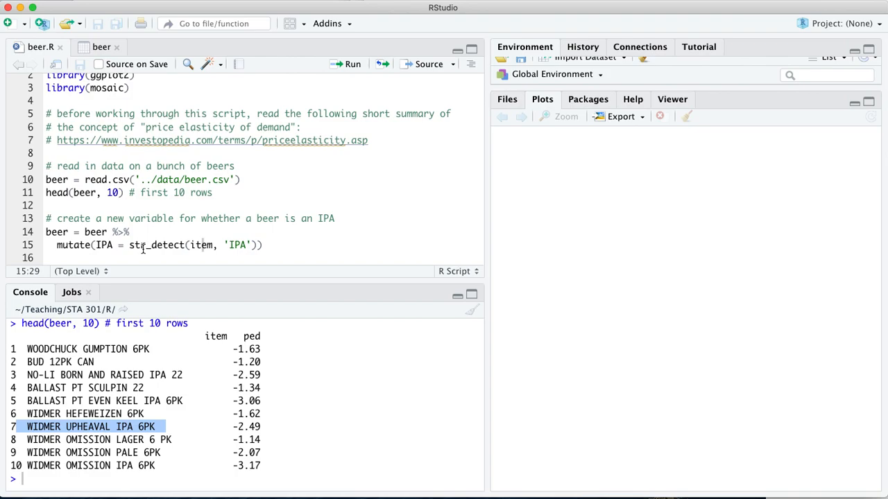
double_click(156, 244)
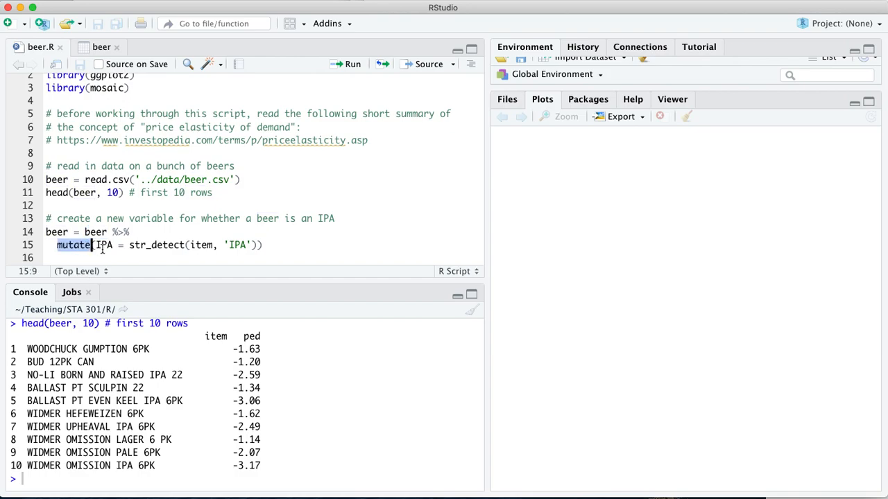
double_click(103, 244)
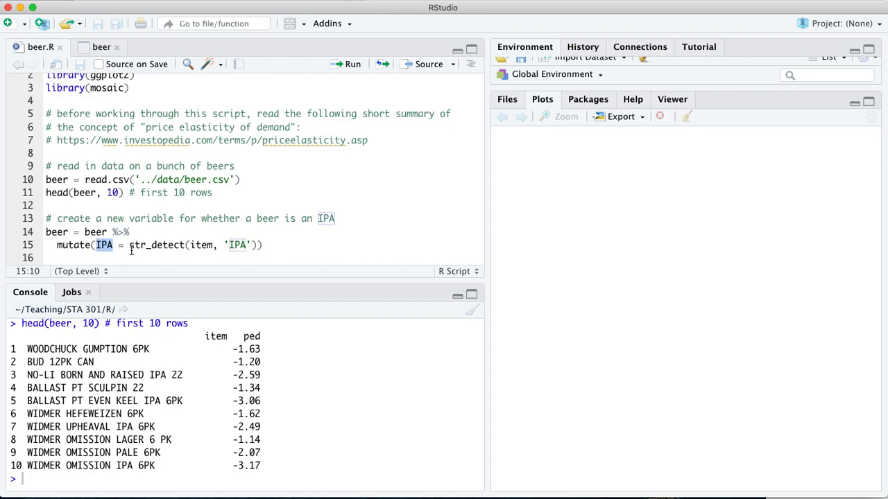
double_click(156, 244)
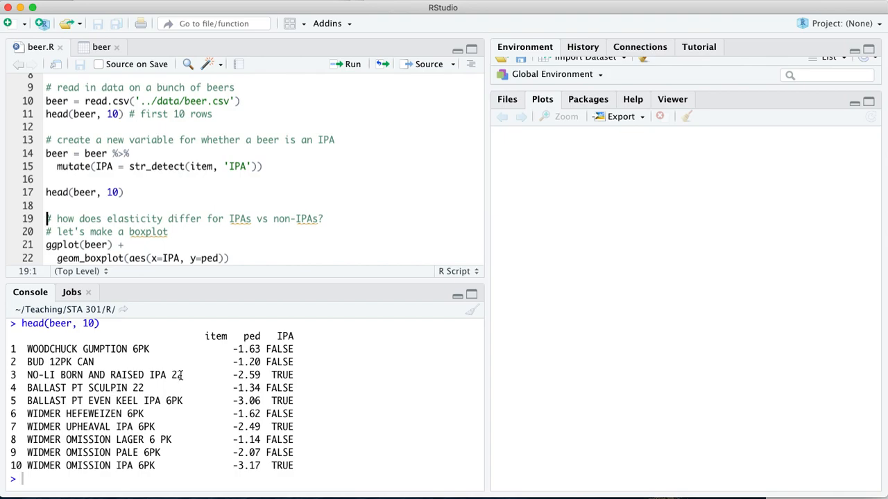
drag(50, 375, 183, 375)
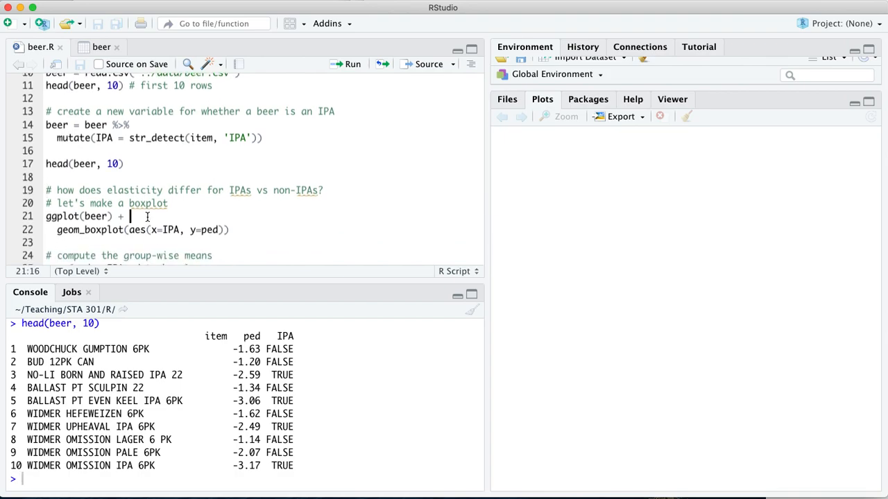
mouse_move(172, 230)
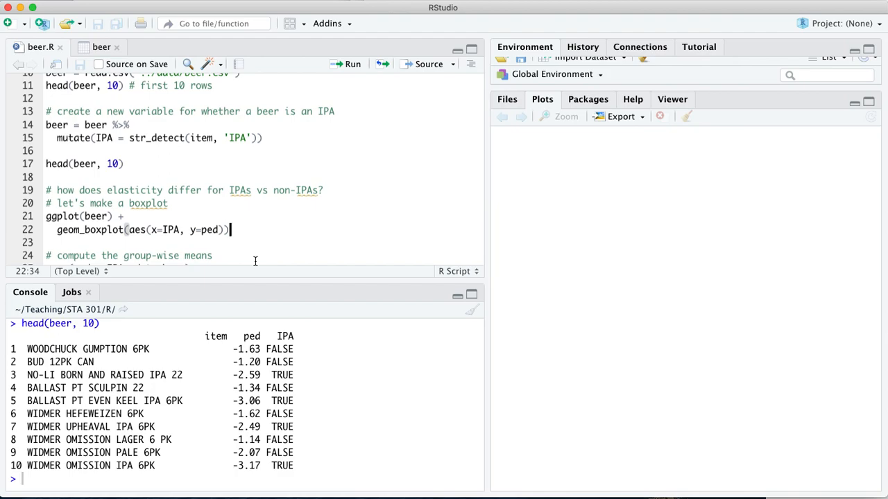
- Draw the boxplot of ped elasticity by IPA in the plot pane
click(353, 63)
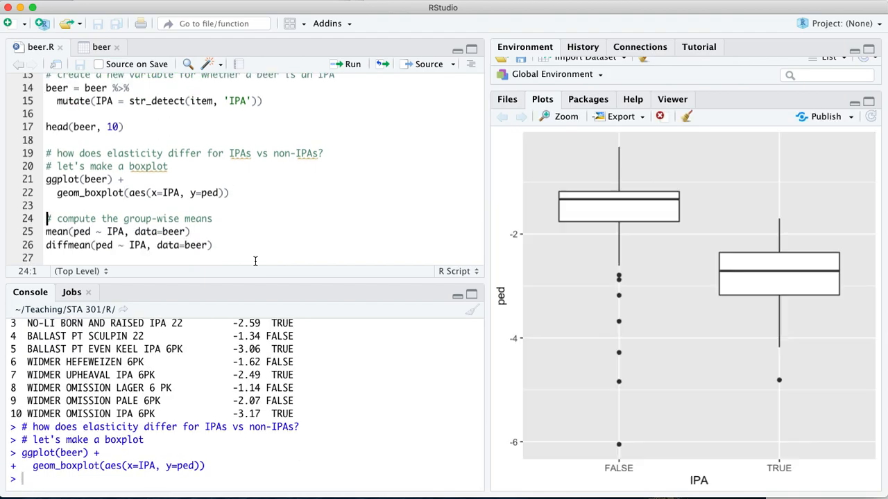
mouse_move(779, 267)
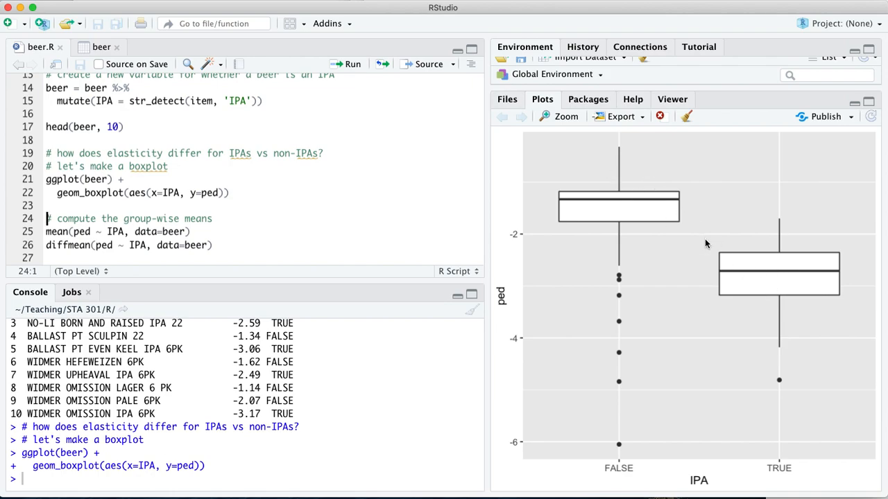
mouse_move(801, 287)
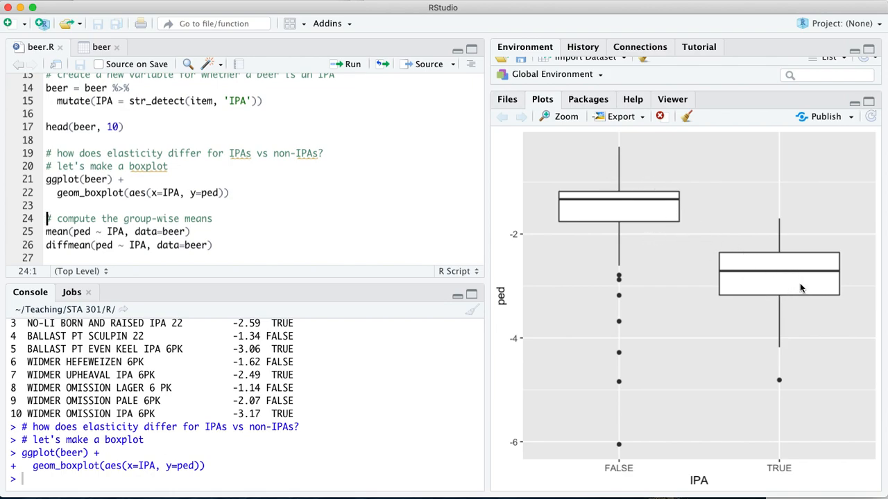
mouse_move(772, 227)
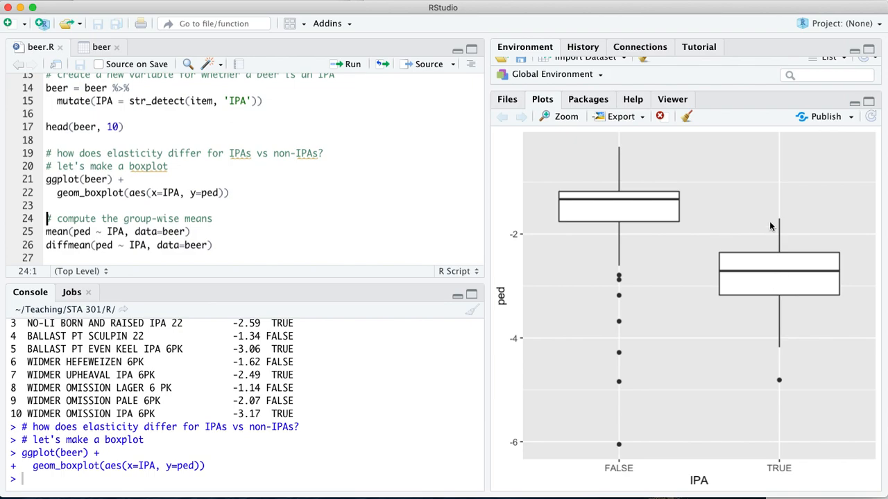
mouse_move(779, 272)
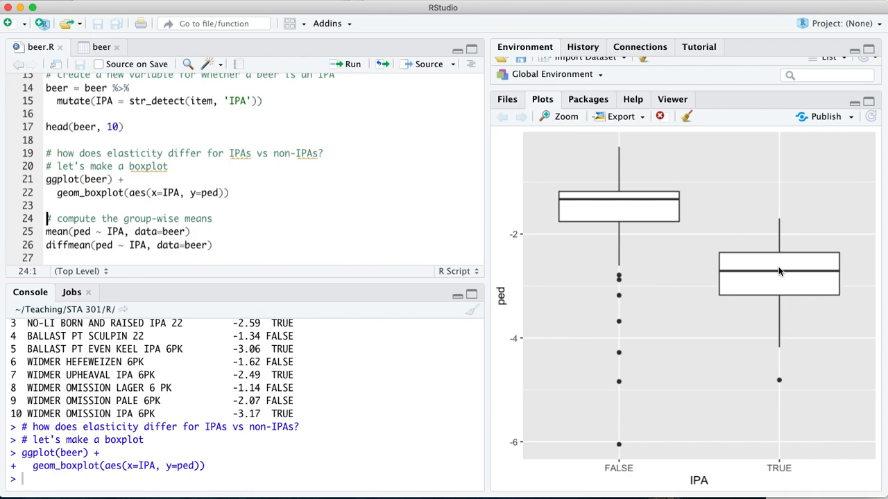
mouse_move(769, 303)
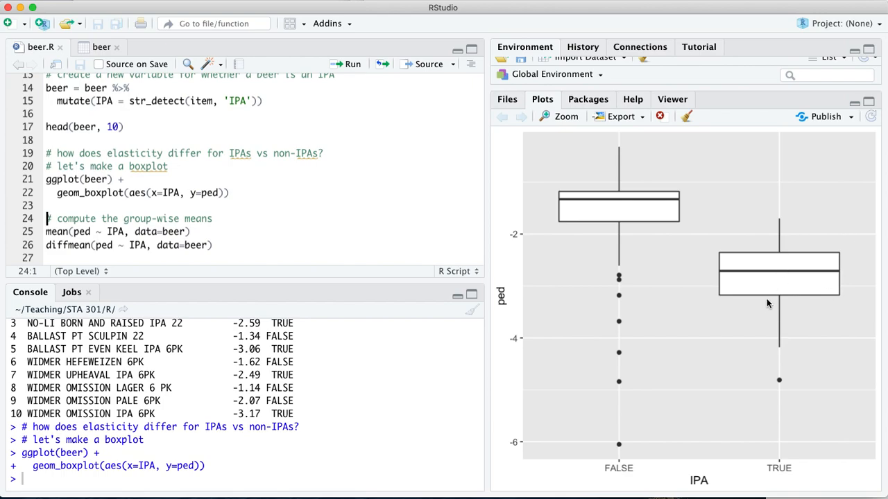
mouse_move(776, 277)
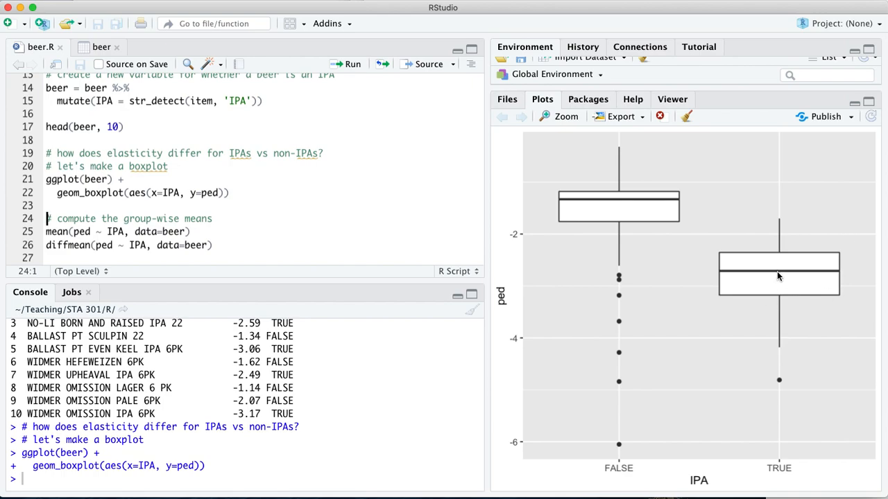
mouse_move(778, 287)
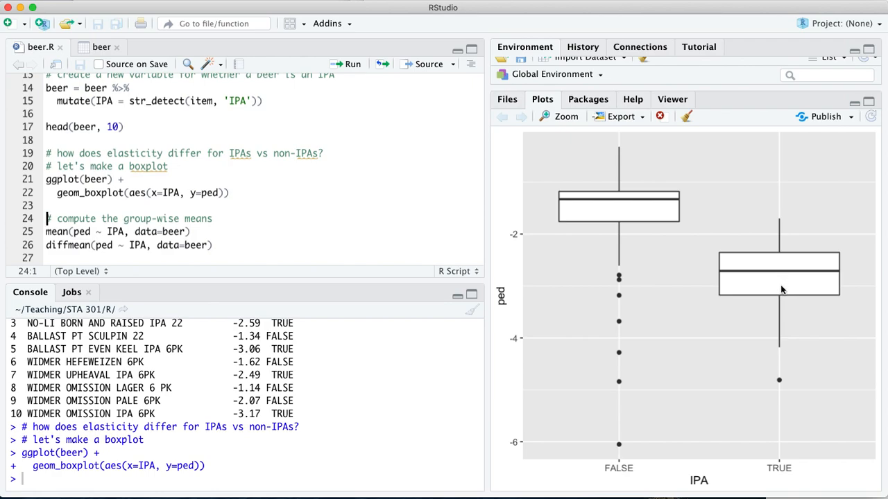
mouse_move(774, 277)
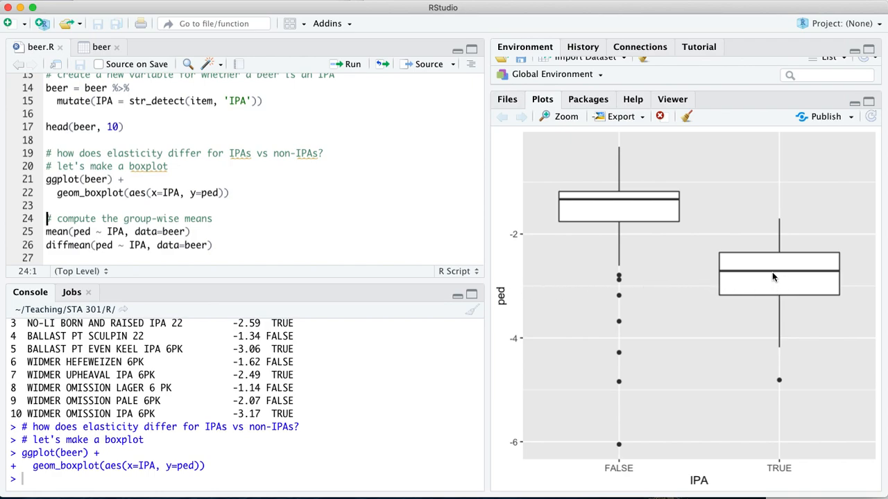
mouse_move(778, 273)
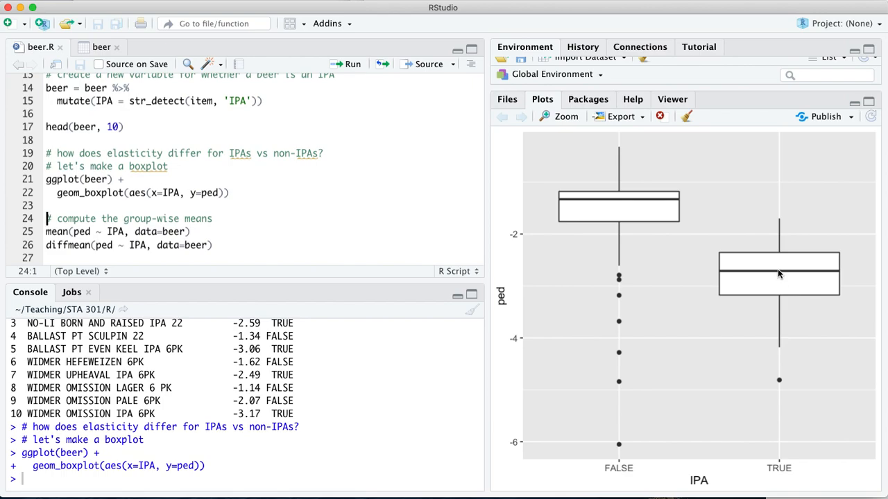
mouse_move(789, 275)
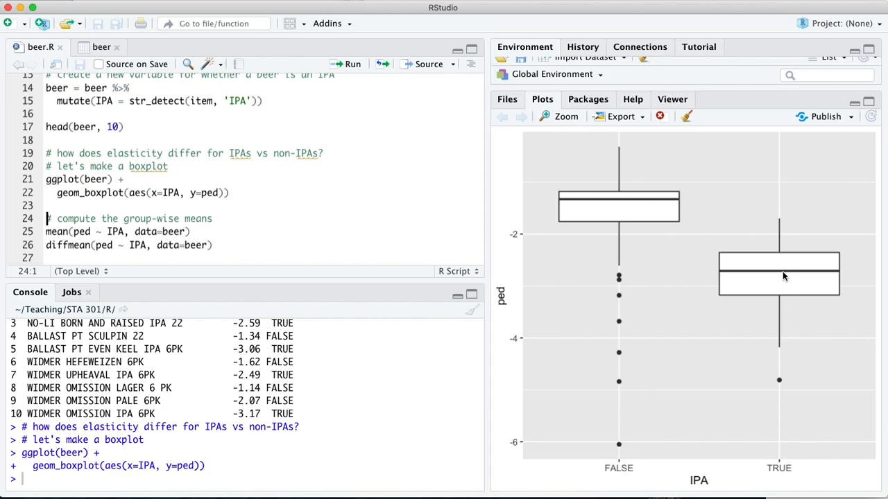
mouse_move(622, 202)
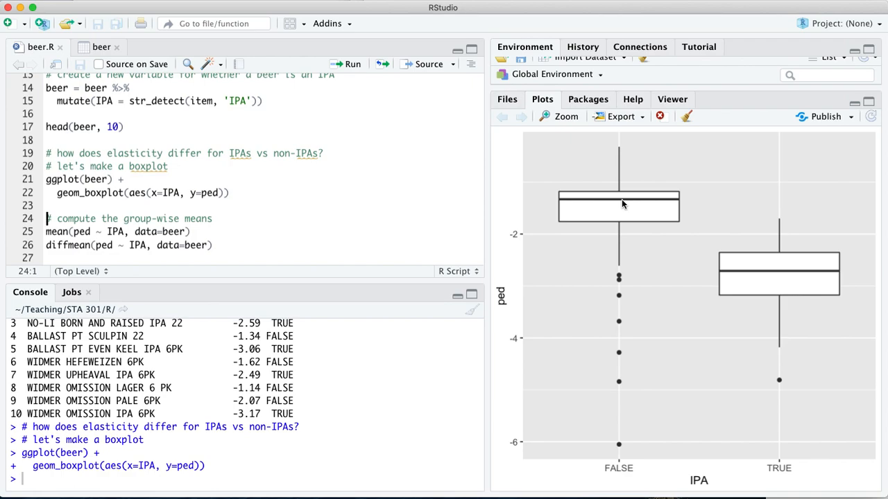
mouse_move(724, 274)
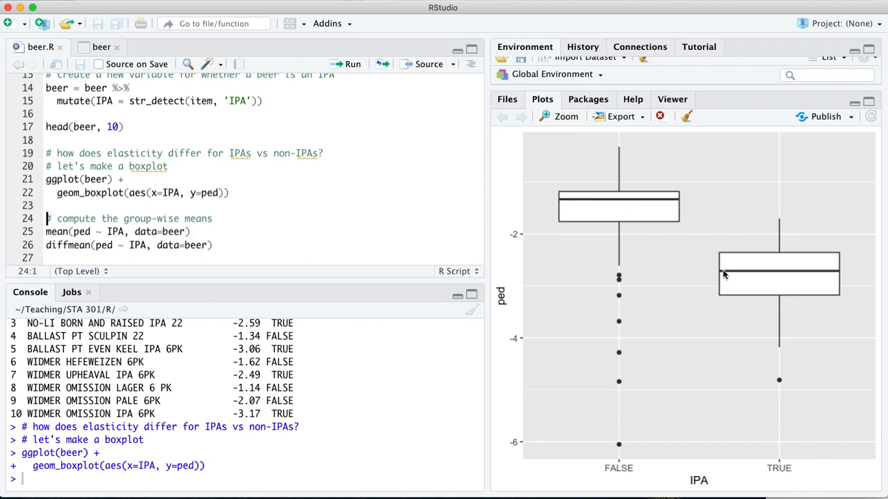
mouse_move(753, 317)
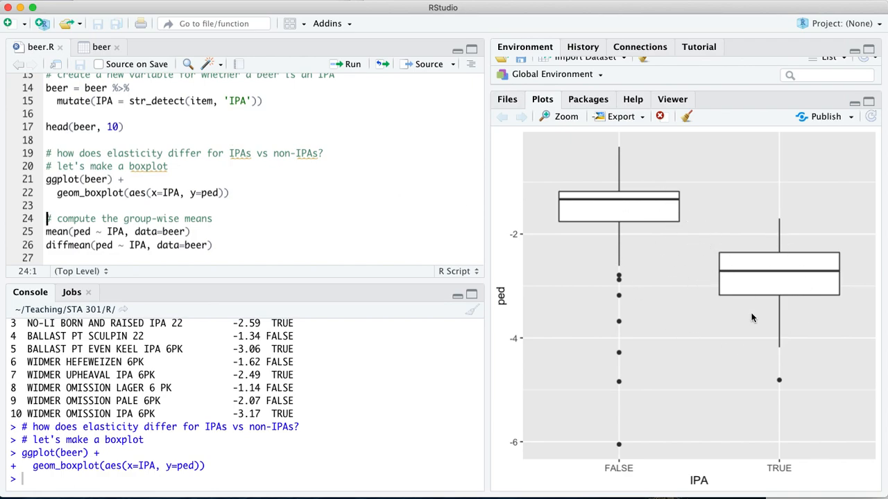
mouse_move(743, 297)
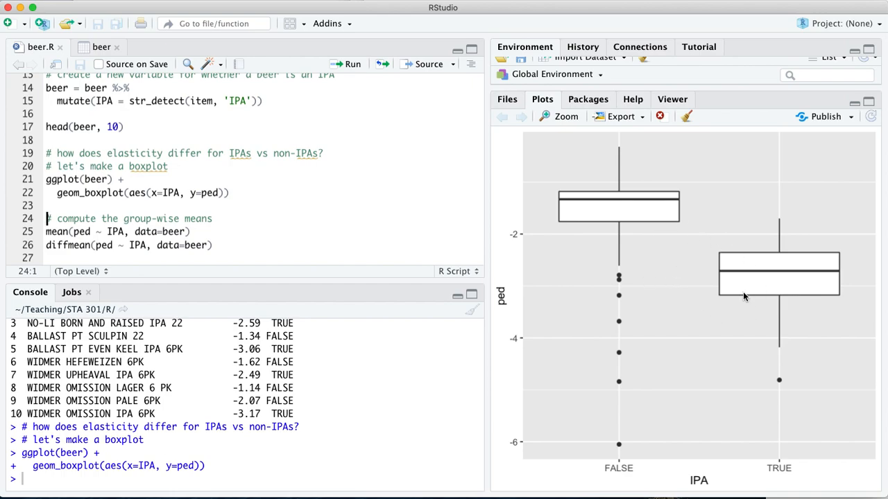
mouse_move(650, 225)
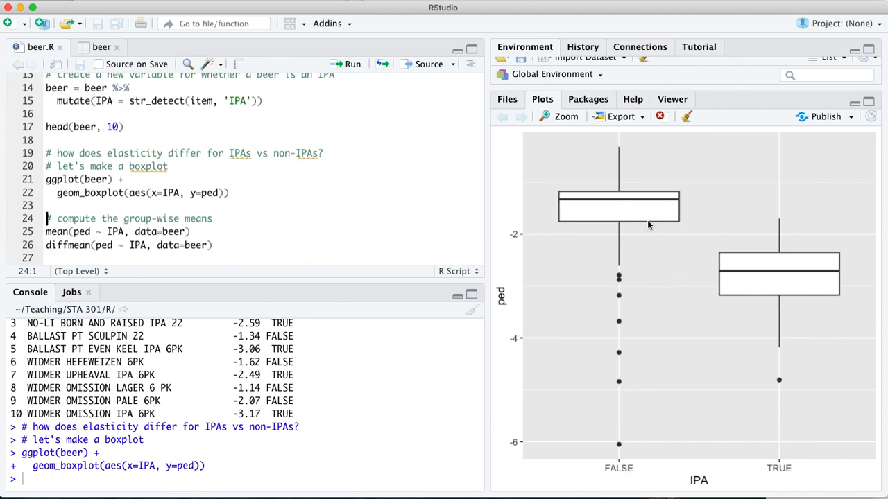
mouse_move(774, 290)
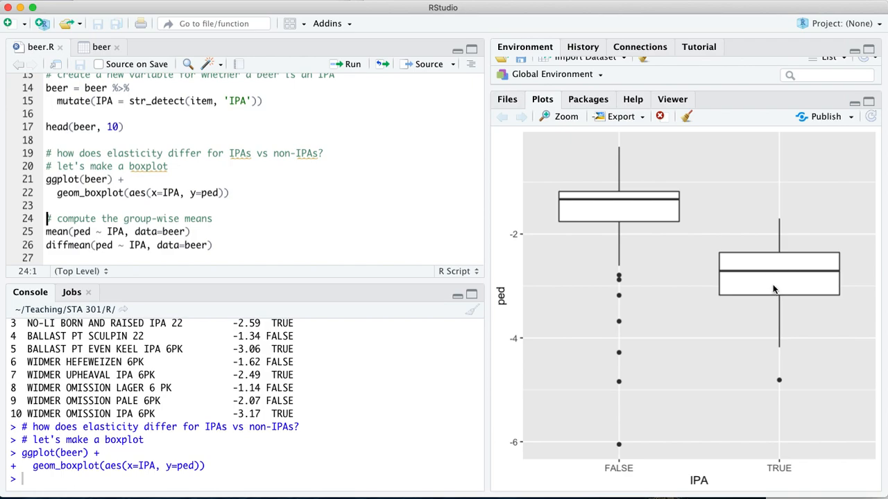
mouse_move(613, 214)
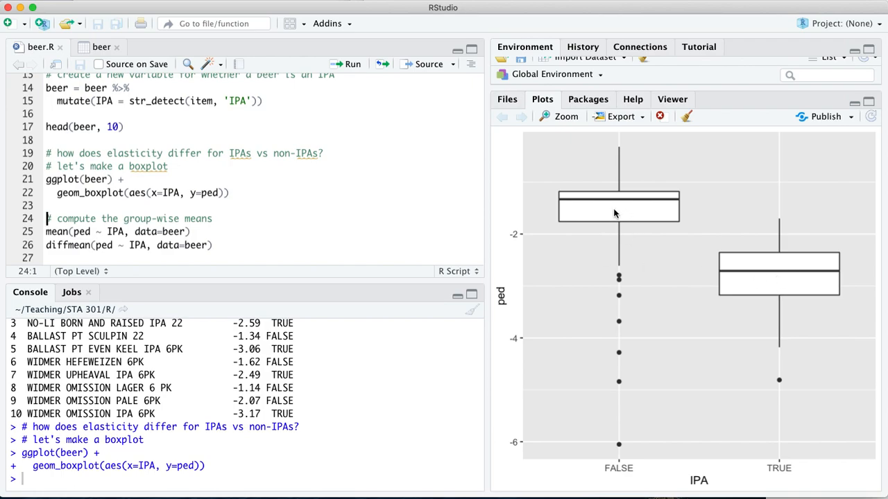
mouse_move(617, 211)
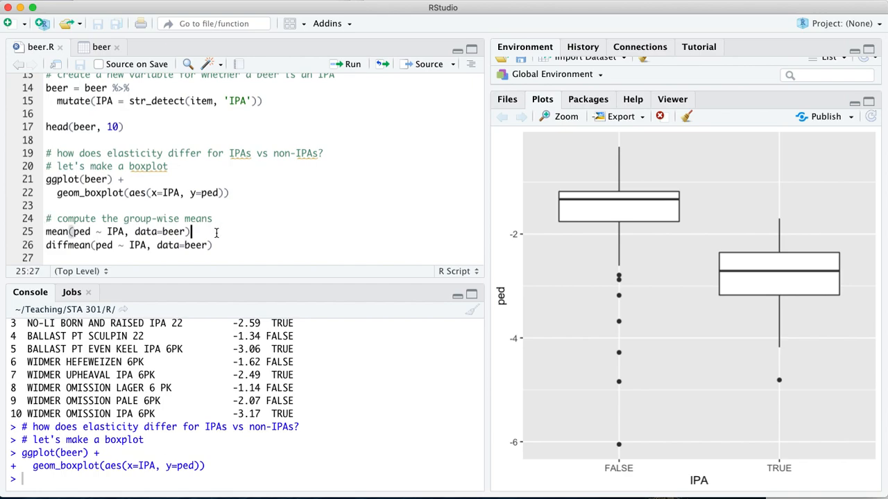
mouse_move(687, 234)
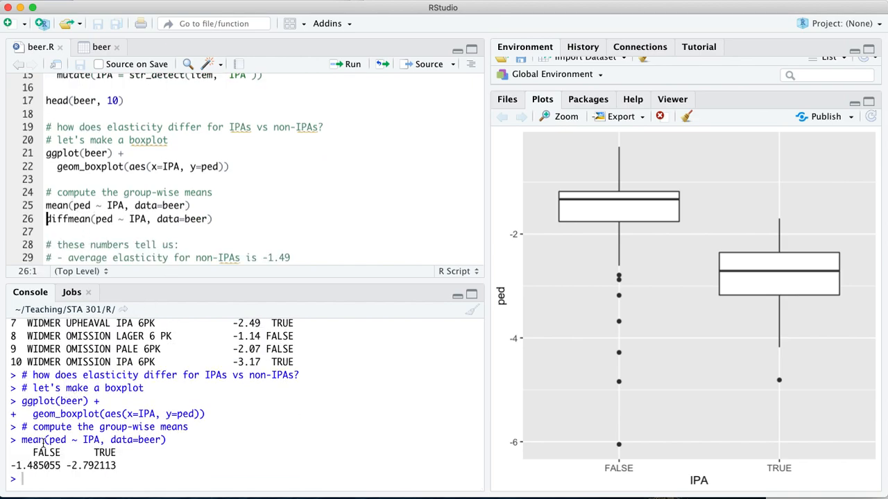
double_click(92, 466)
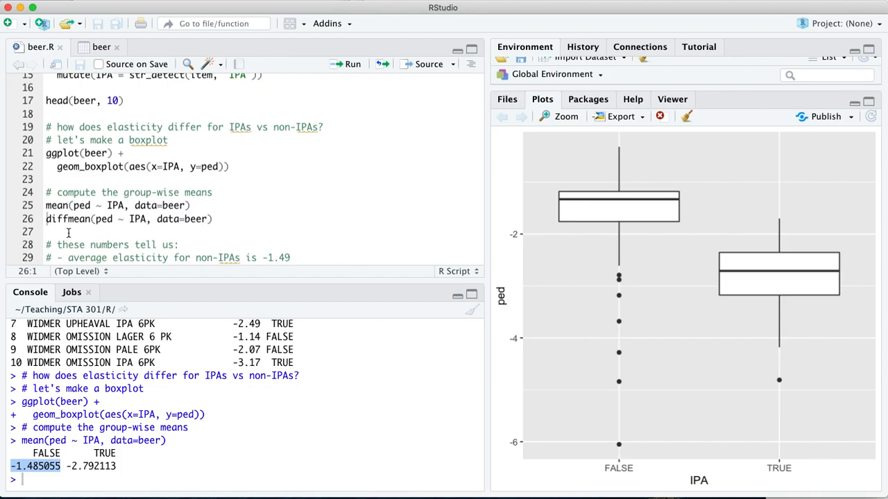
mouse_move(563, 311)
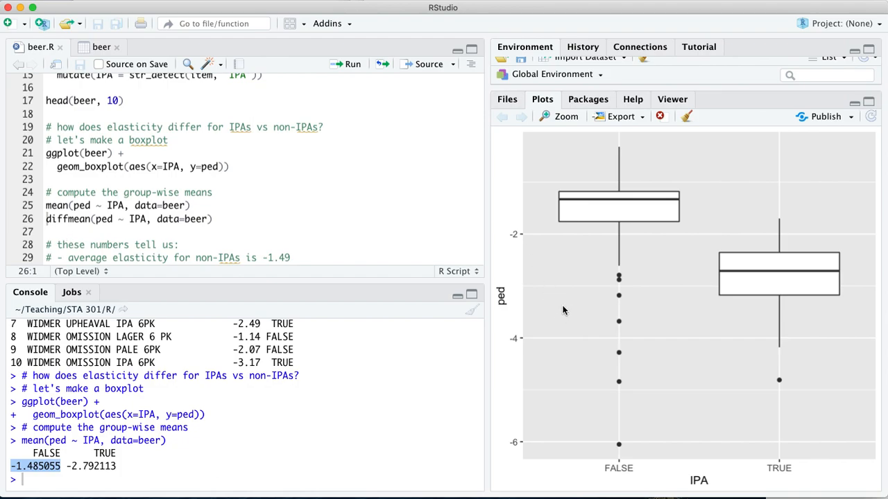
mouse_move(788, 275)
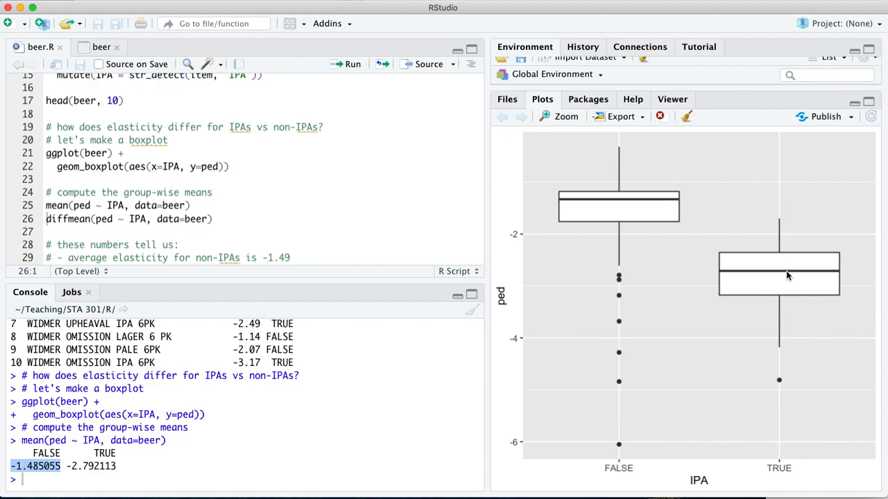
mouse_move(71, 474)
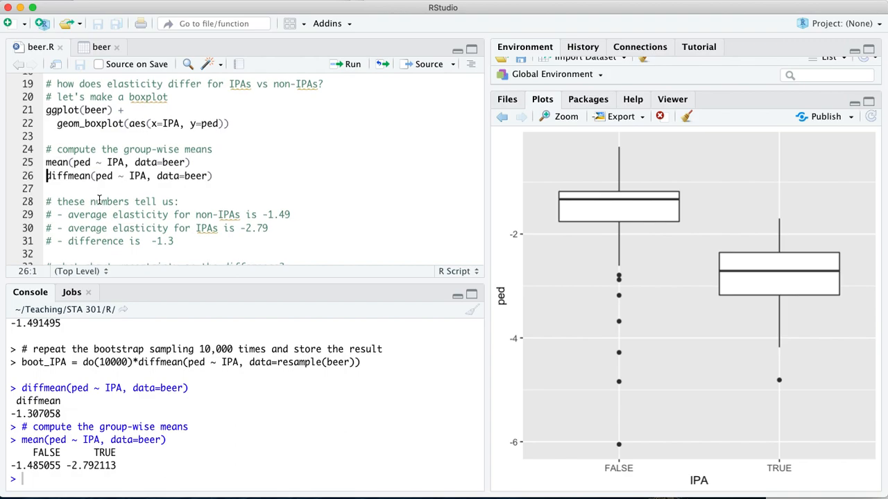
- Scroll the script down to the diffmean(ped ~ IPA, data=beer) line
scroll(down, 3)
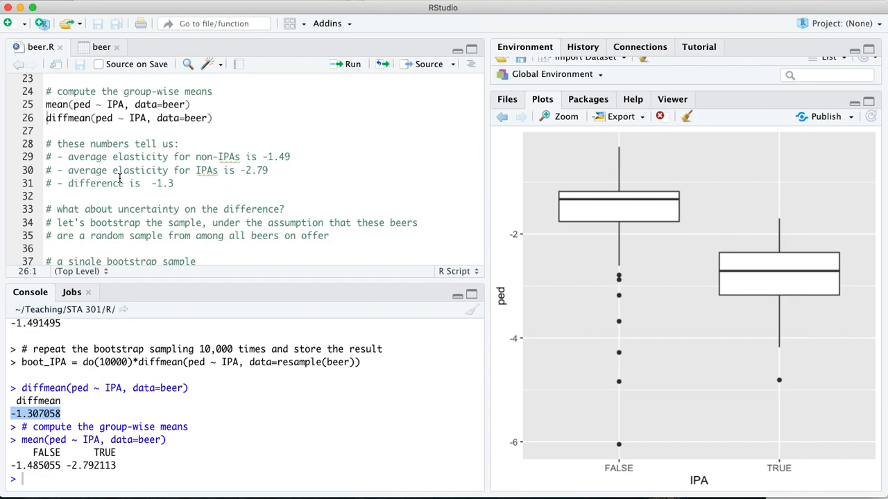
mouse_move(138, 247)
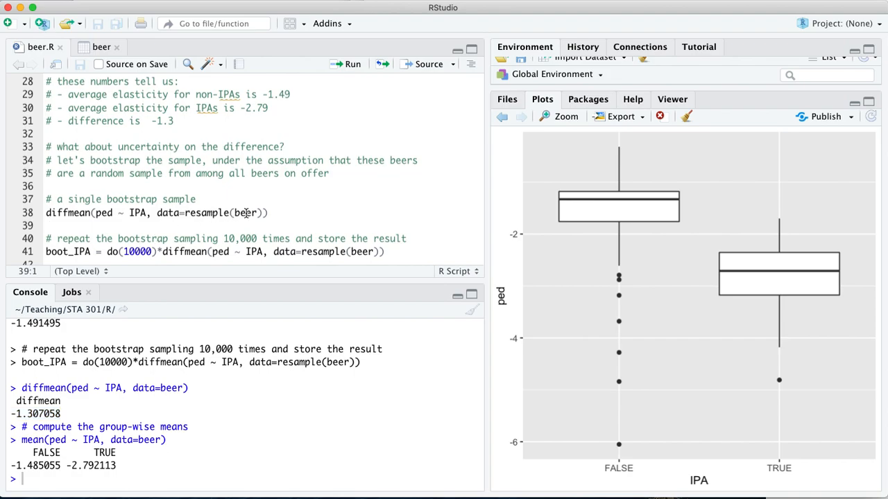
- Select the single-bootstrap-resample diffmean line, then rerun the original diffmean giving -1.307
triple_click(156, 214)
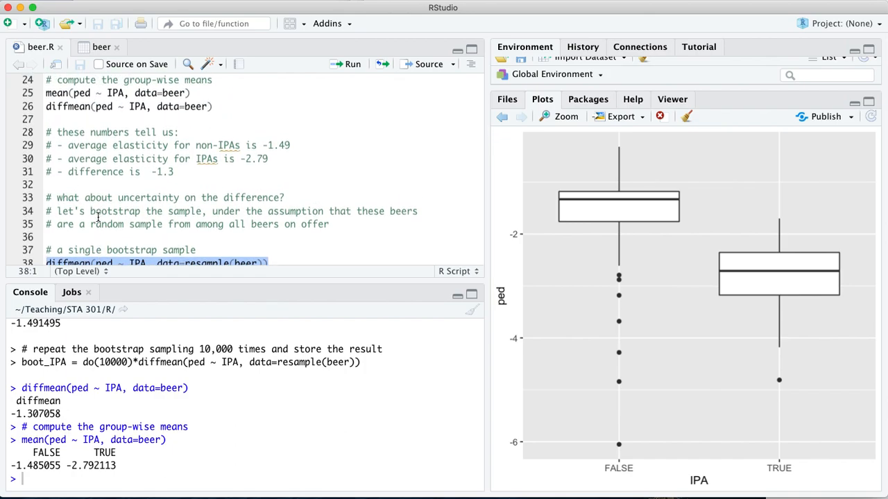
click(104, 106)
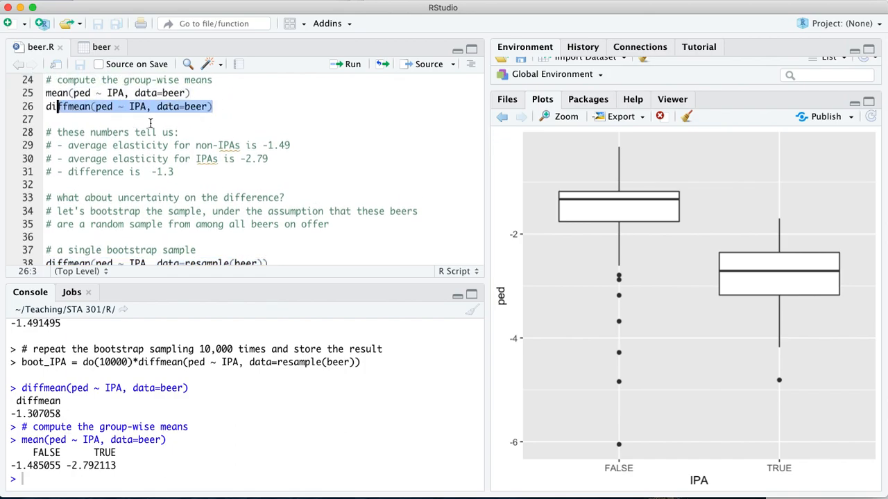
scroll(down, 3)
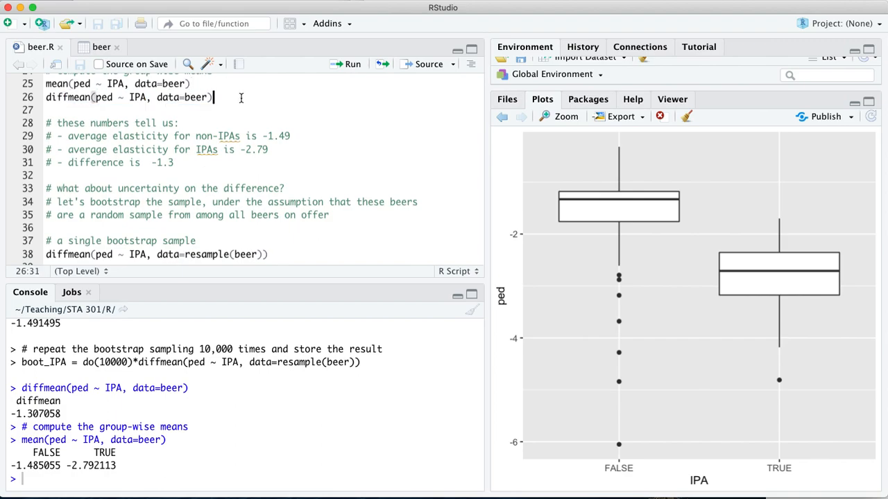
click(352, 64)
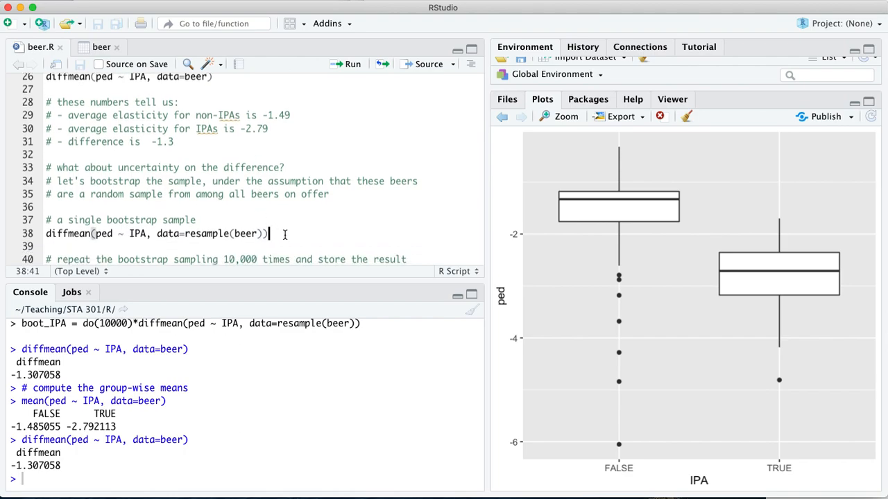
mouse_move(304, 240)
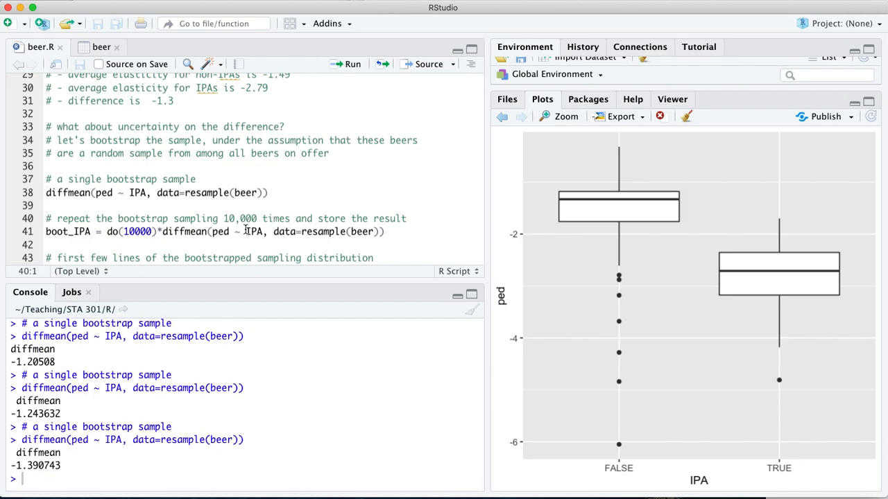
- Highlight the 10000 count and run boot_IPA = do(10000)*diffmean(...) on resampled beer
click(247, 232)
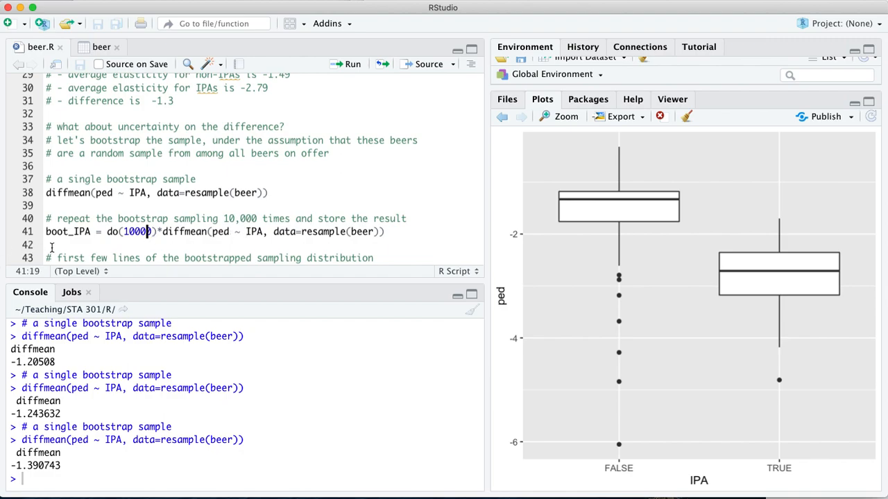
drag(161, 232, 344, 232)
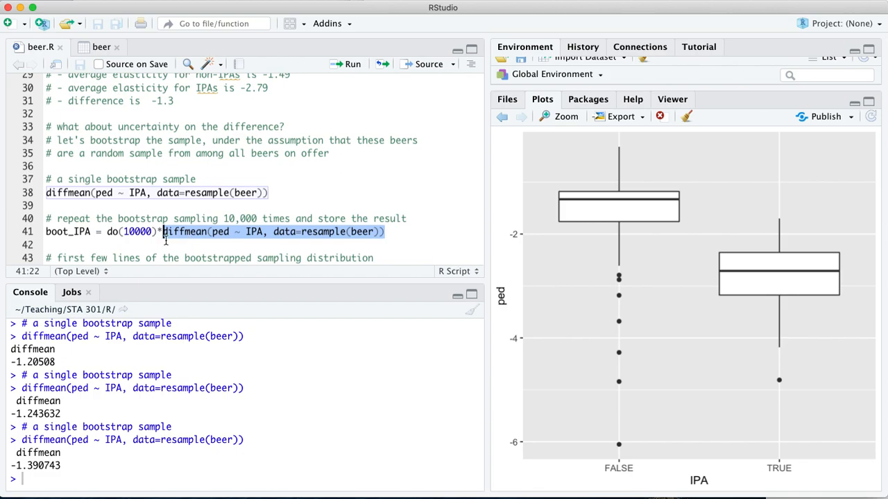
click(119, 232)
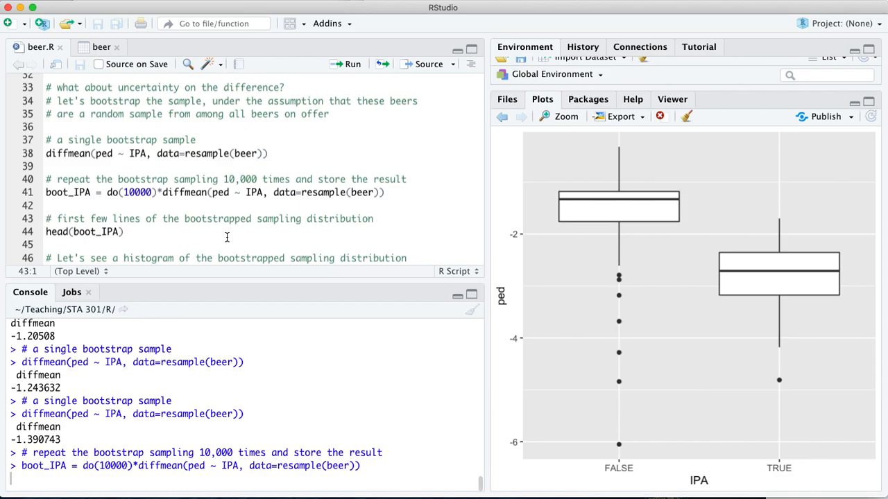
double_click(67, 192)
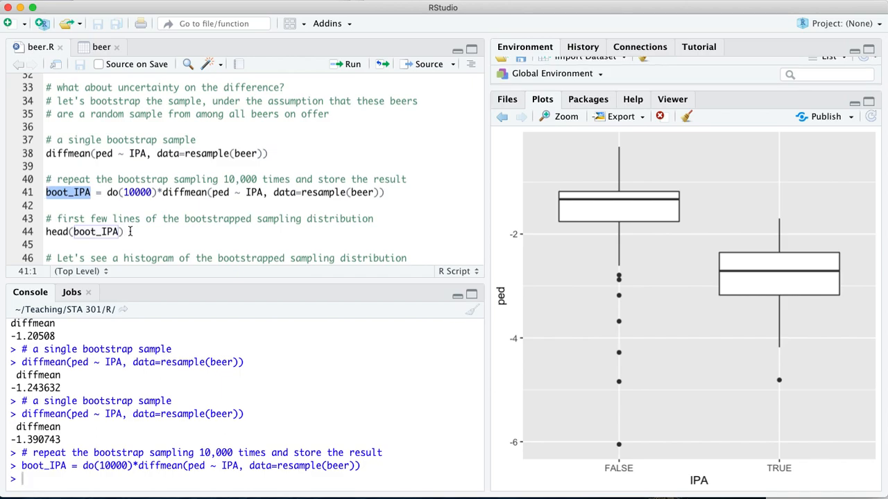
click(102, 232)
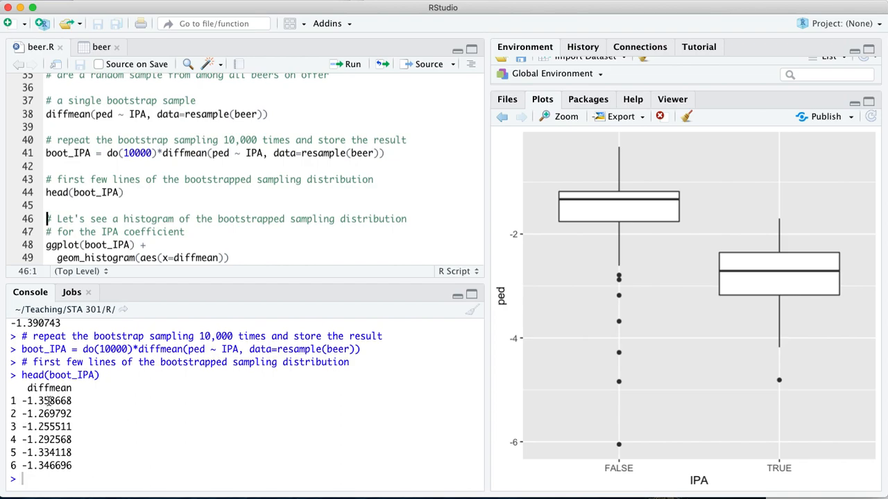
- Point out the first bootstrapped diffmean value and boot_IPA in the head and histogram calls
double_click(44, 401)
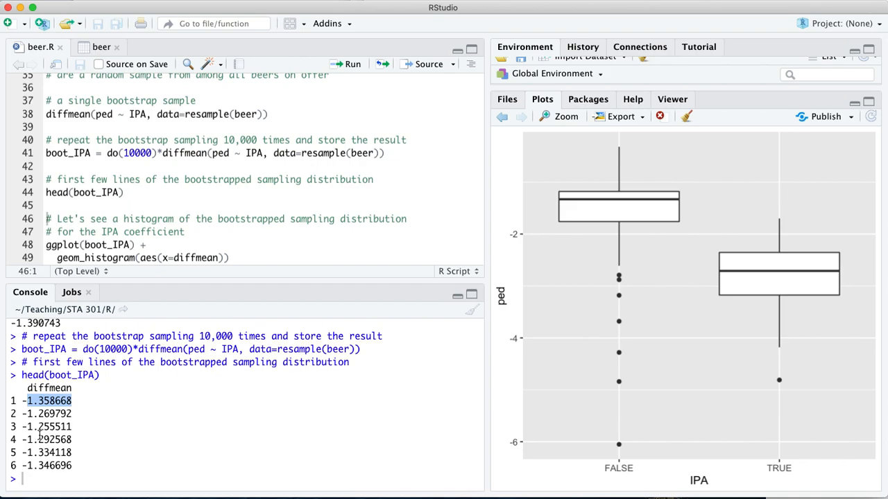
mouse_move(773, 435)
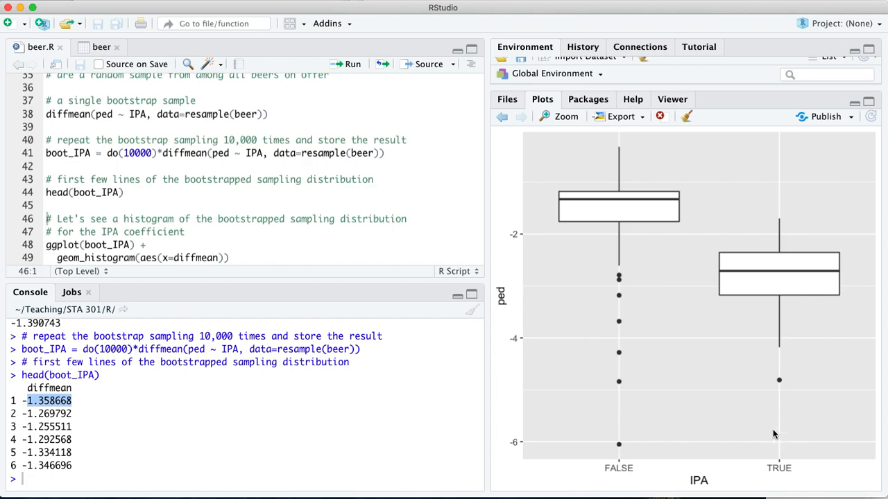
mouse_move(784, 311)
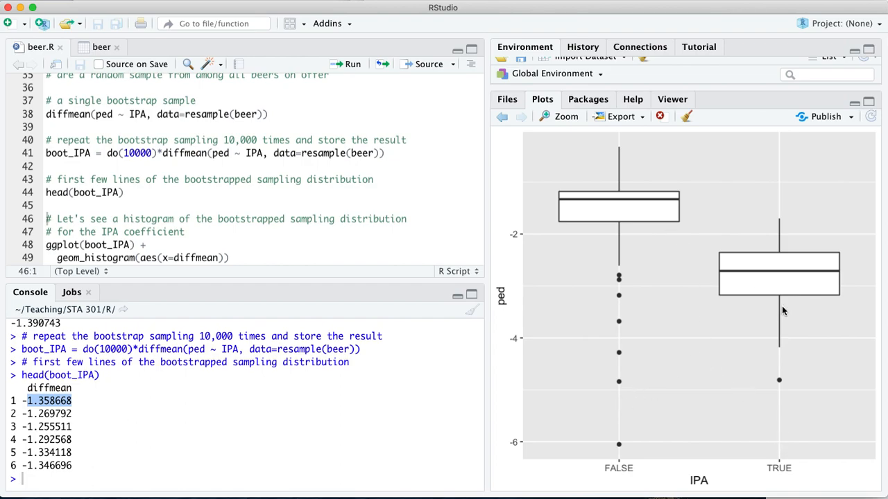
mouse_move(619, 208)
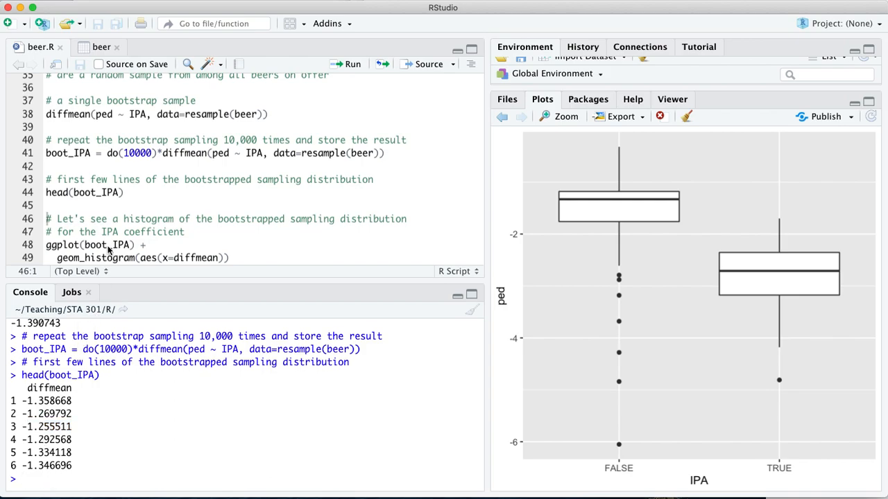
scroll(down, 3)
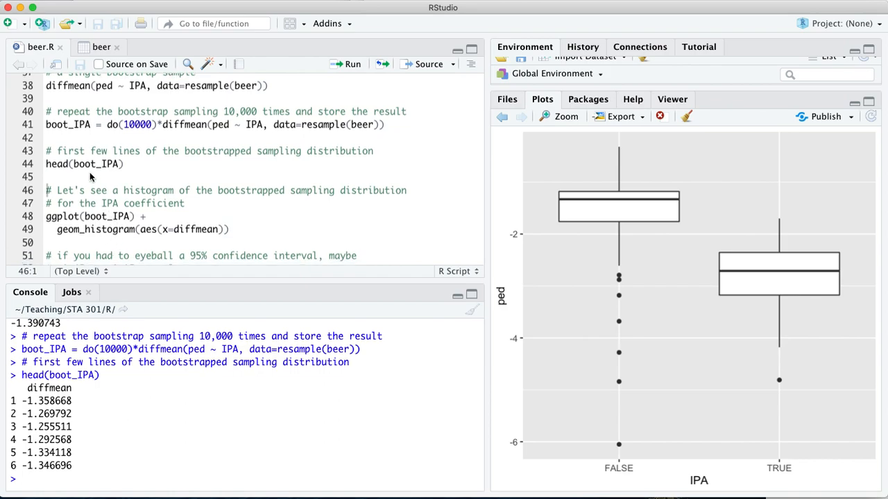
double_click(94, 163)
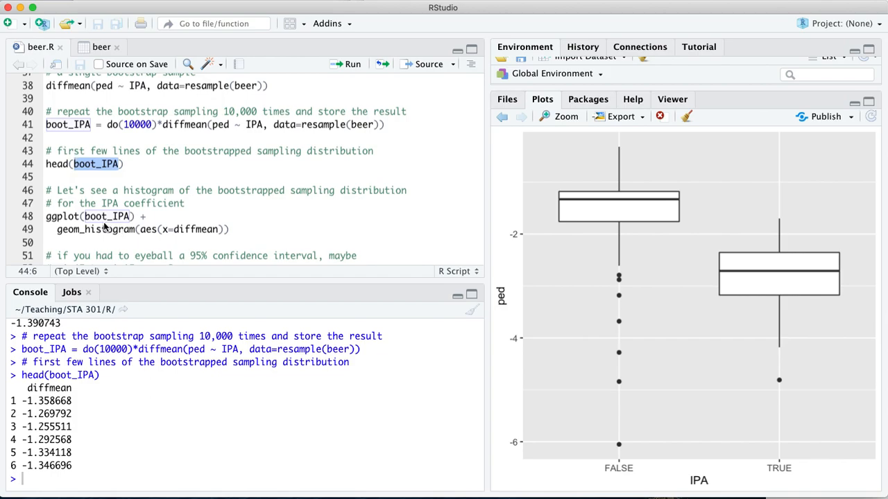
mouse_move(100, 228)
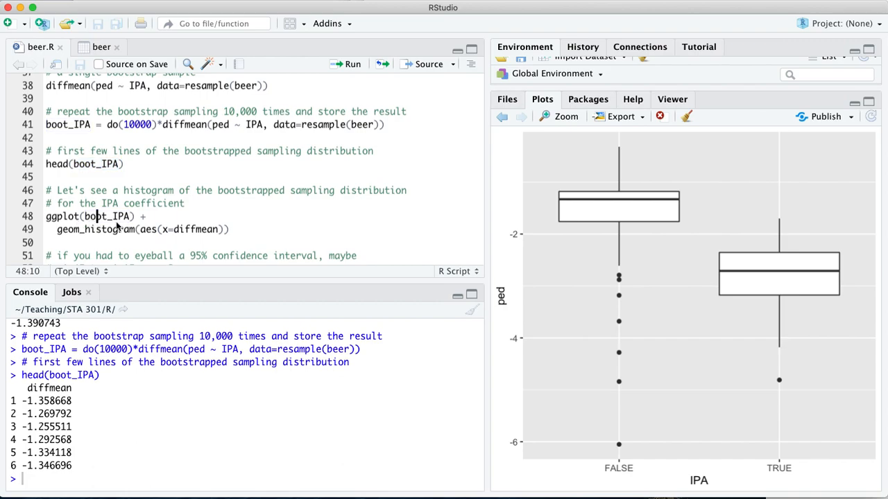
double_click(104, 216)
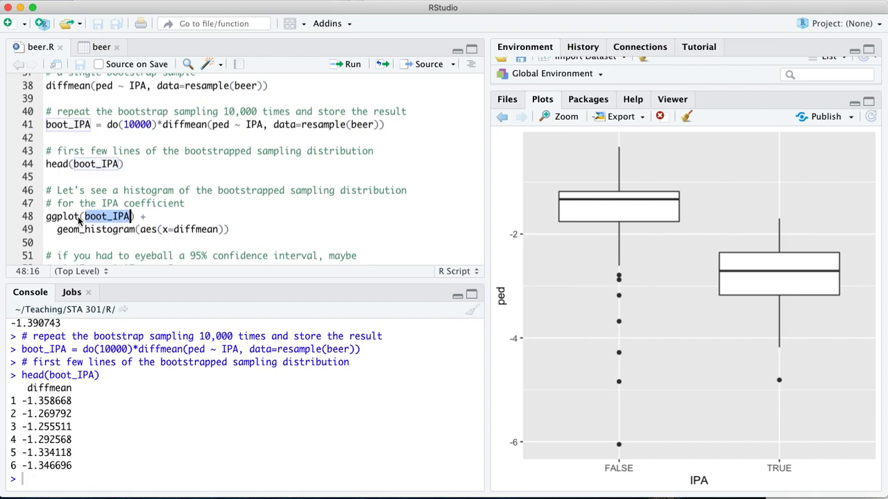
mouse_move(243, 233)
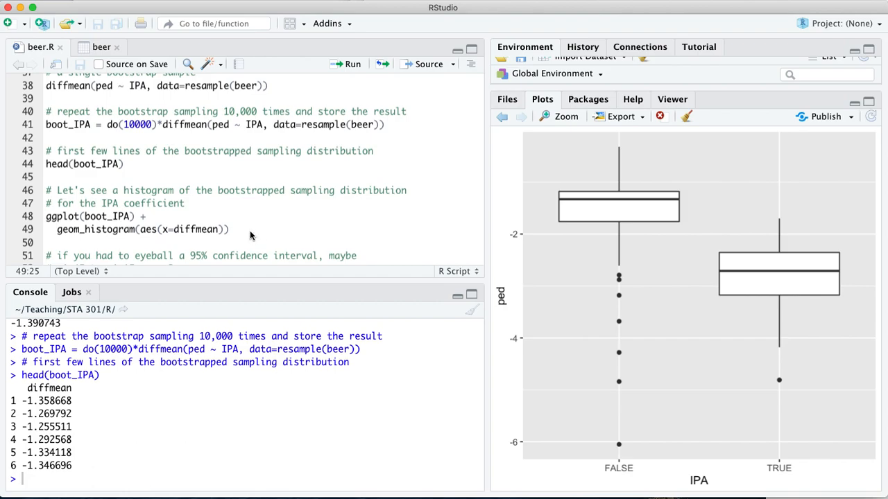
click(231, 229)
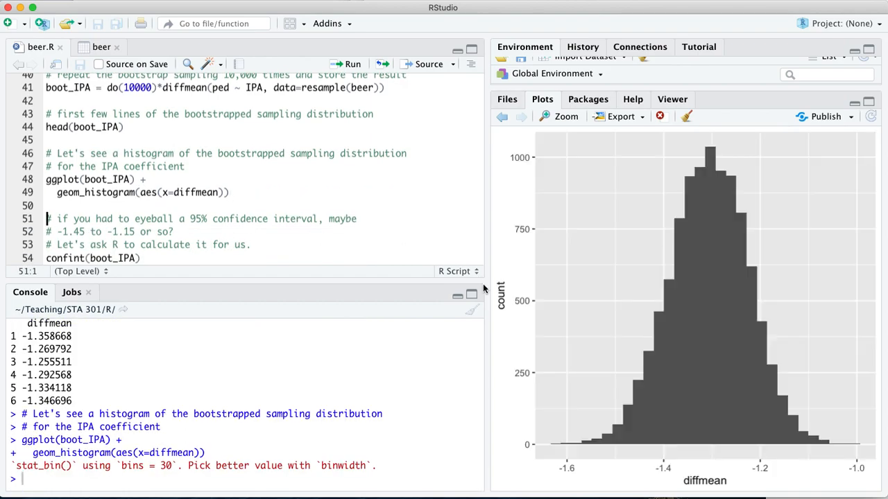
mouse_move(782, 388)
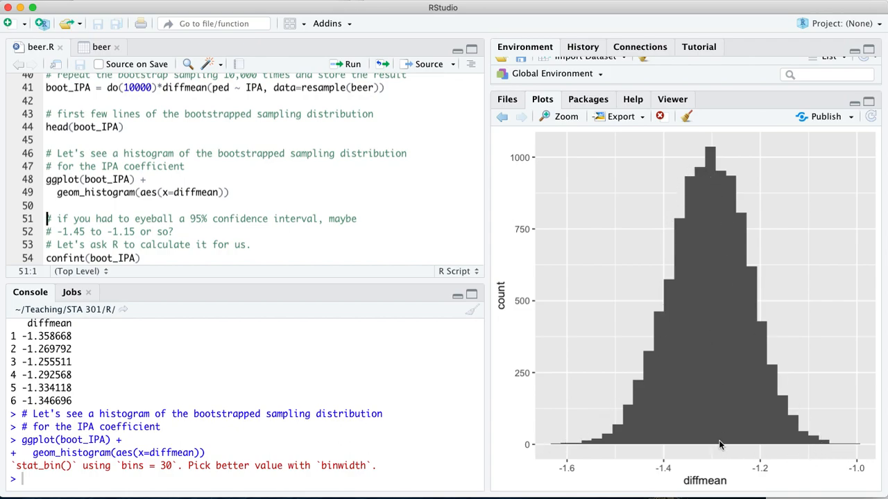
mouse_move(625, 380)
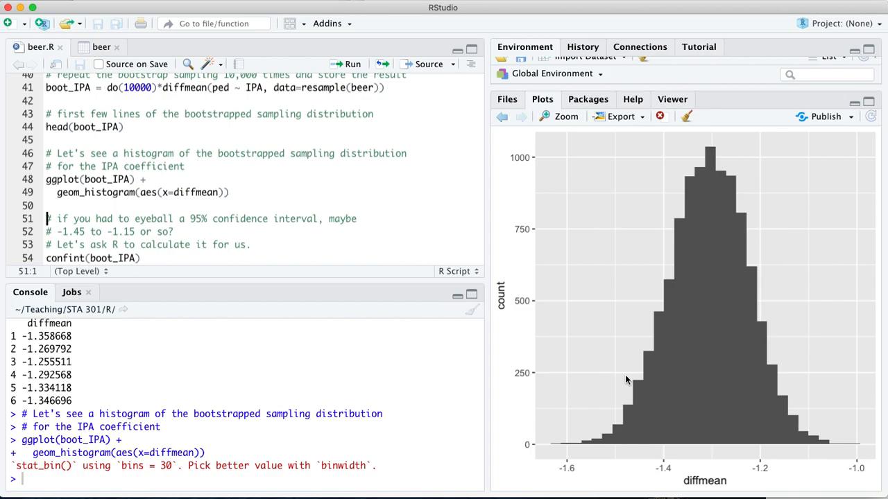
mouse_move(658, 421)
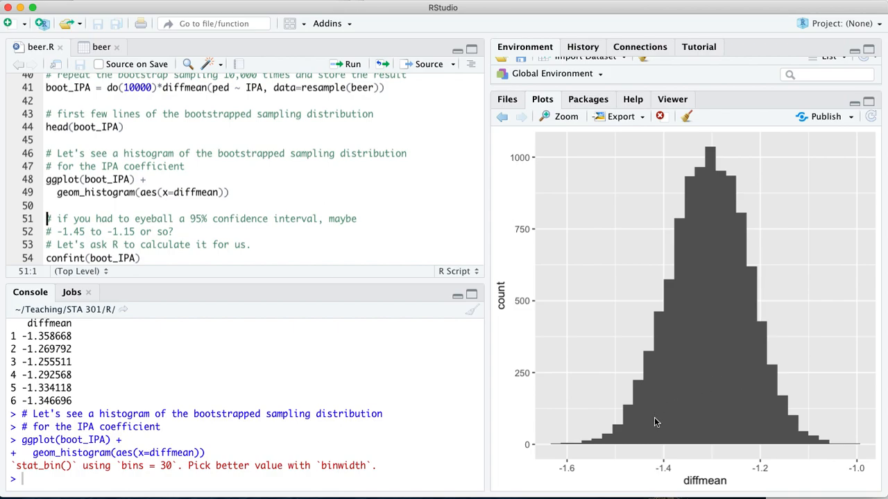
mouse_move(639, 438)
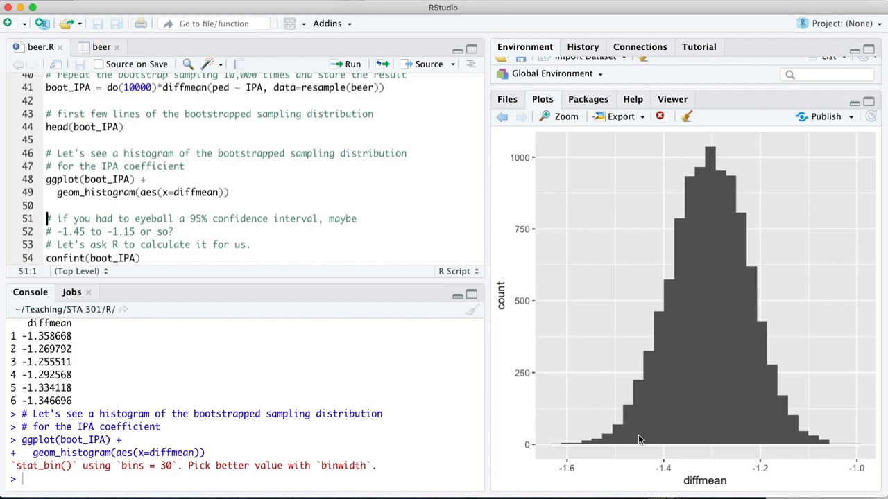
mouse_move(730, 448)
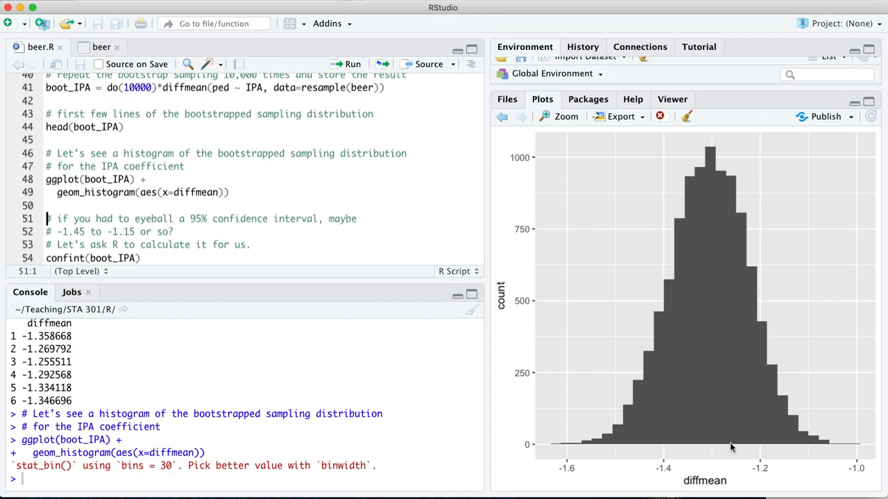
mouse_move(641, 450)
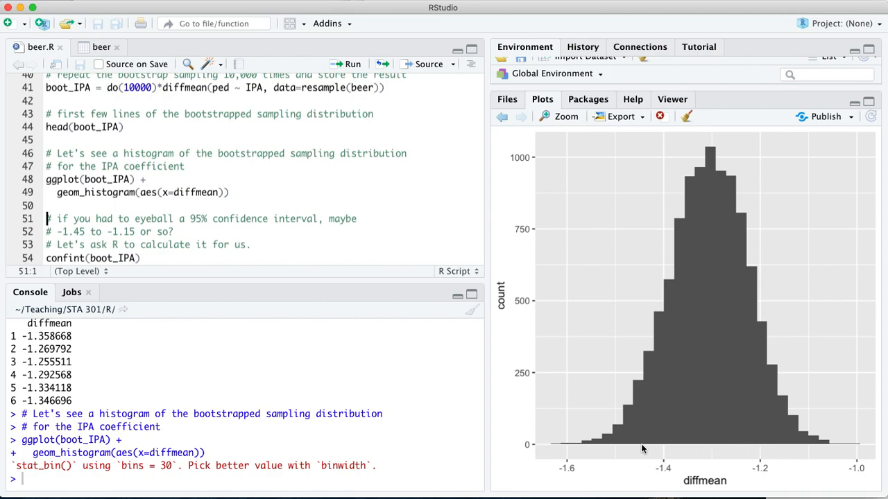
mouse_move(625, 445)
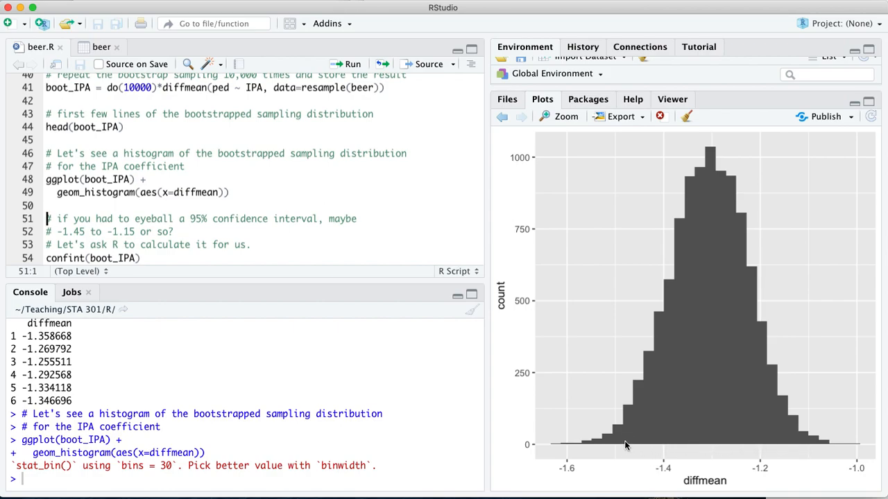
mouse_move(632, 445)
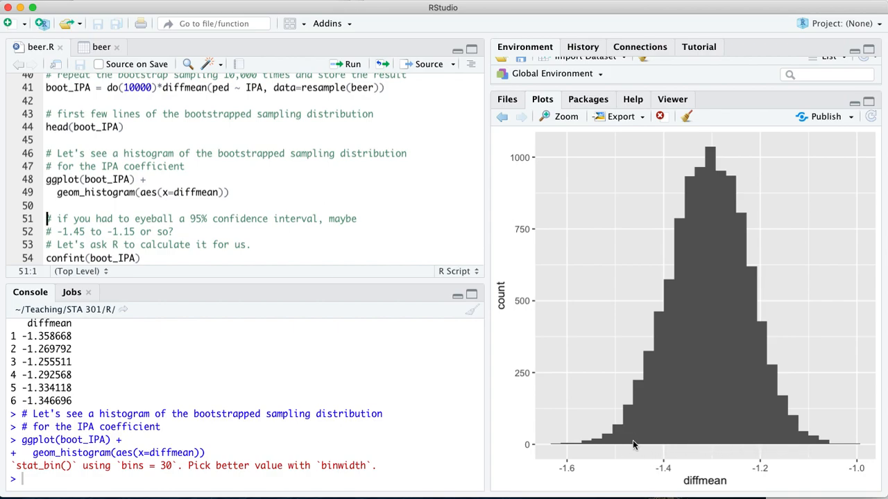
mouse_move(632, 428)
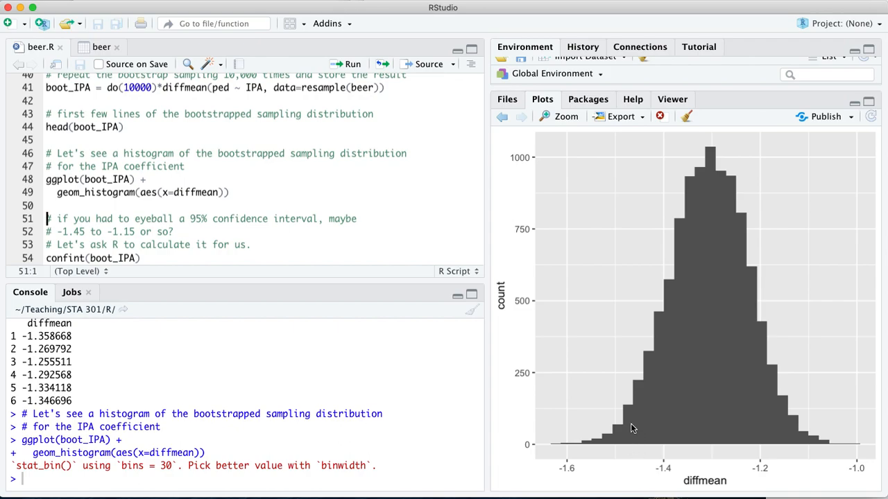
mouse_move(638, 444)
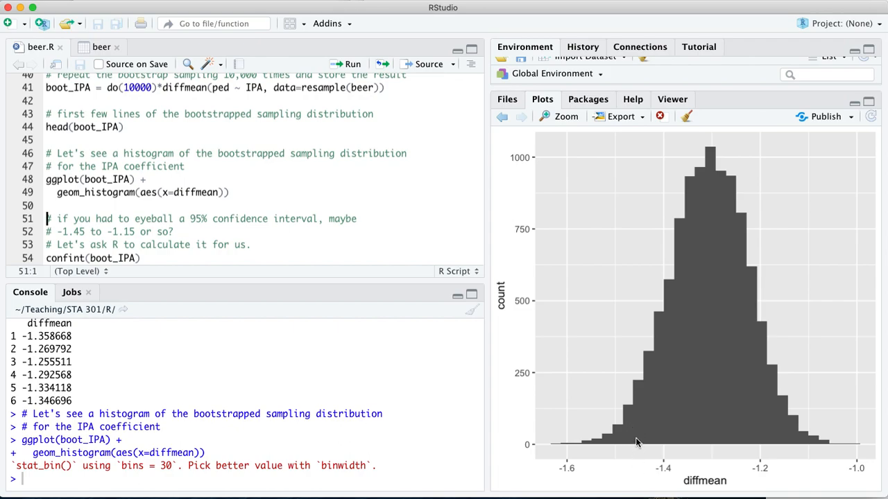
mouse_move(699, 444)
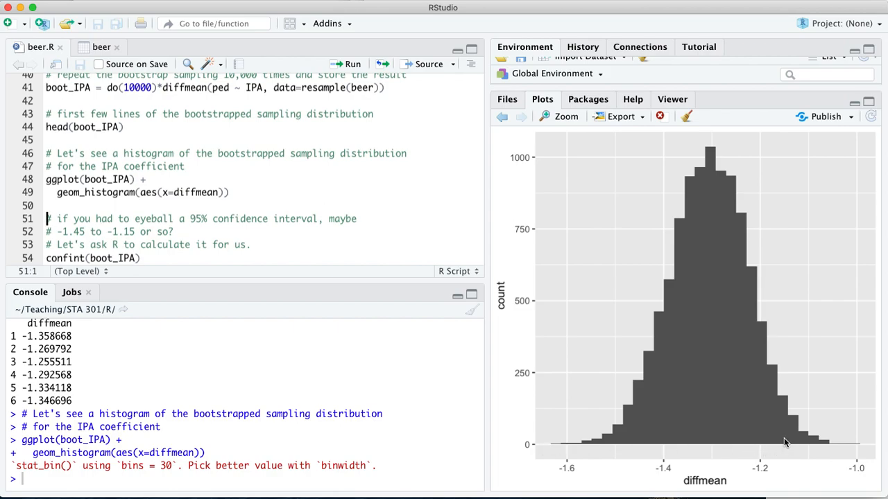
mouse_move(655, 452)
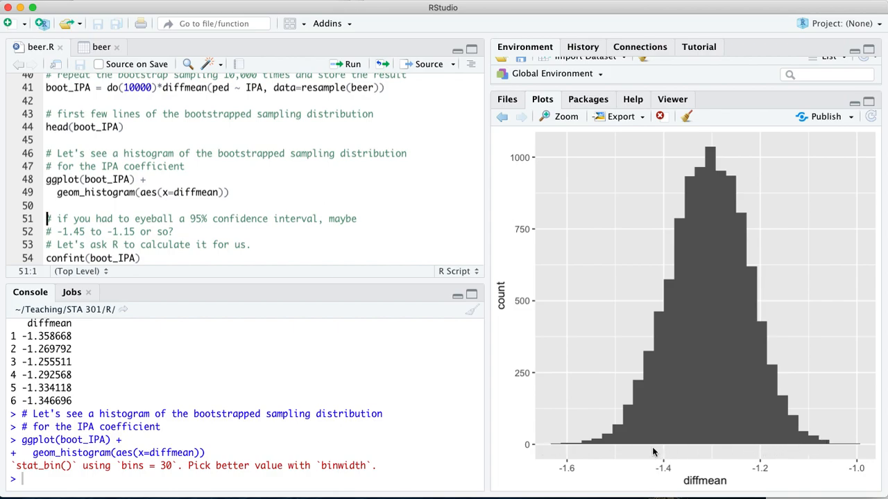
mouse_move(813, 436)
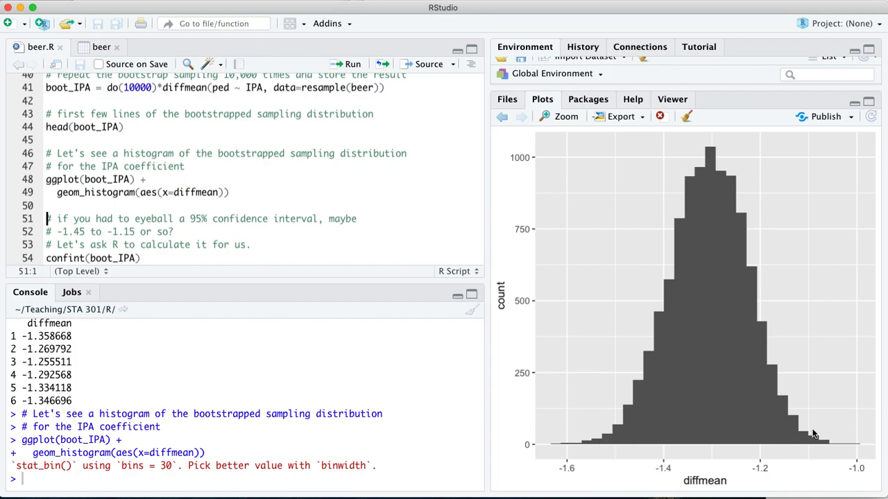
mouse_move(624, 426)
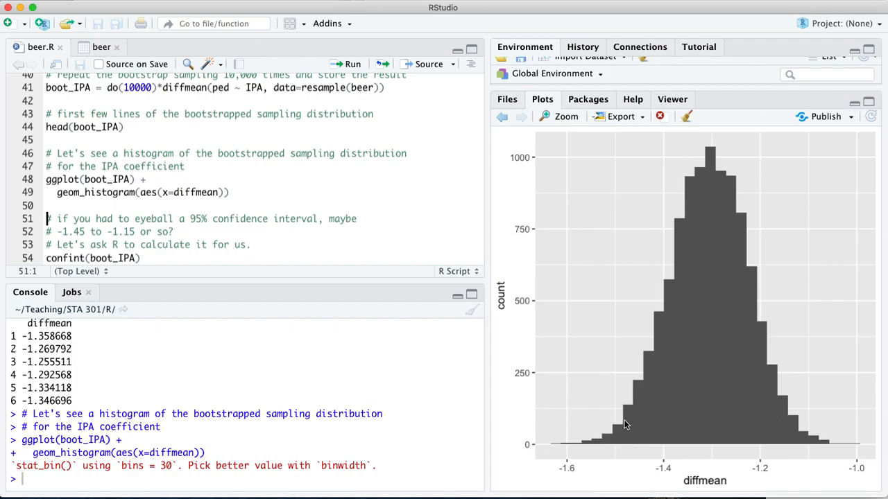
mouse_move(377, 233)
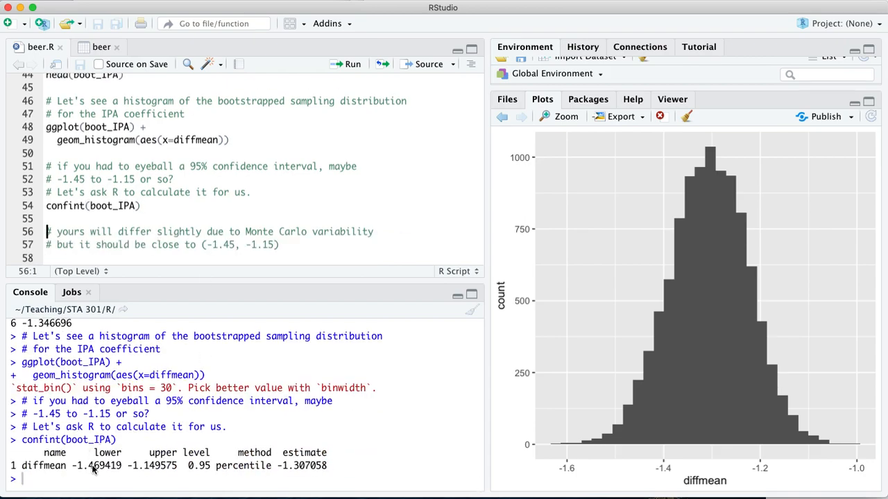
- Select the lower bound (-1.469419) of the 95% percentile interval for boot_IPA in the Console
double_click(95, 466)
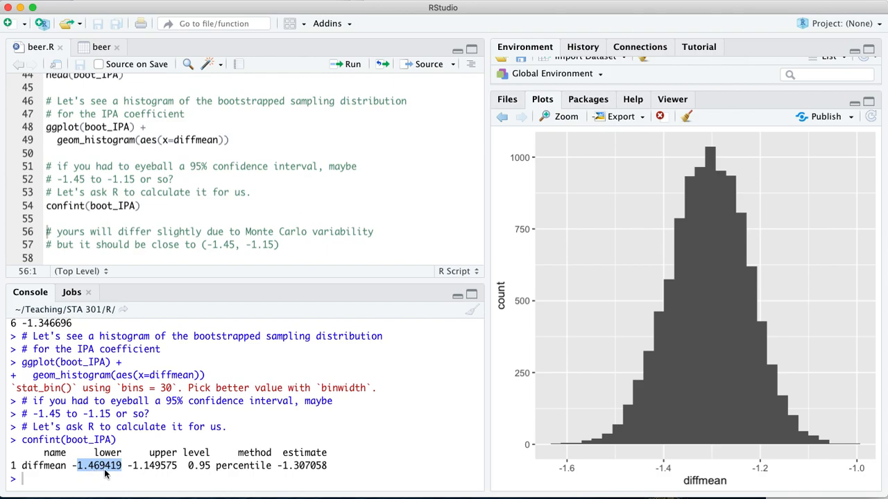
mouse_move(147, 472)
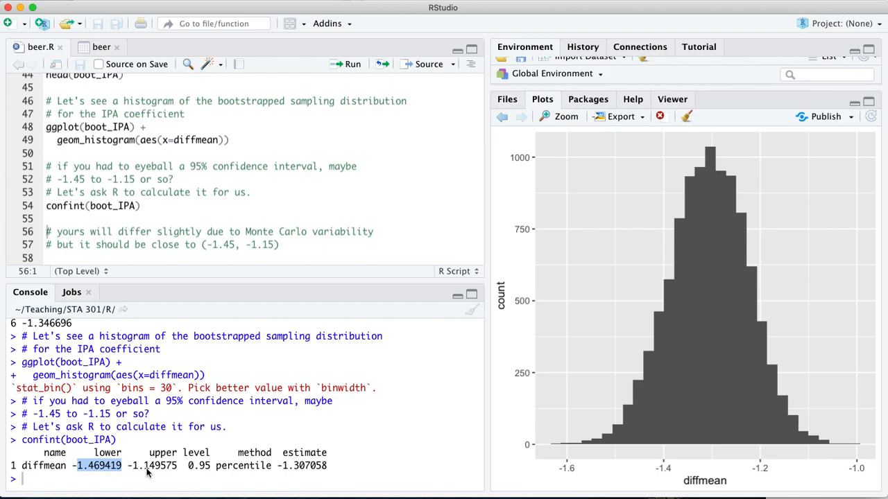
mouse_move(270, 253)
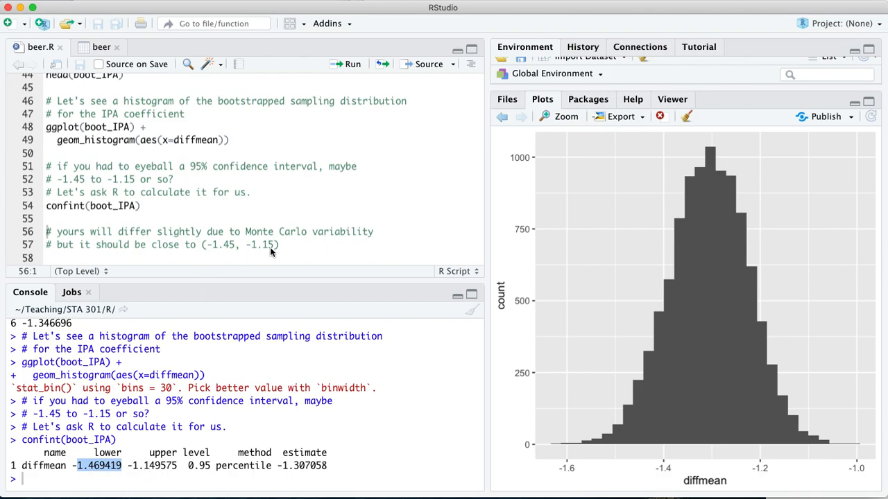
mouse_move(276, 246)
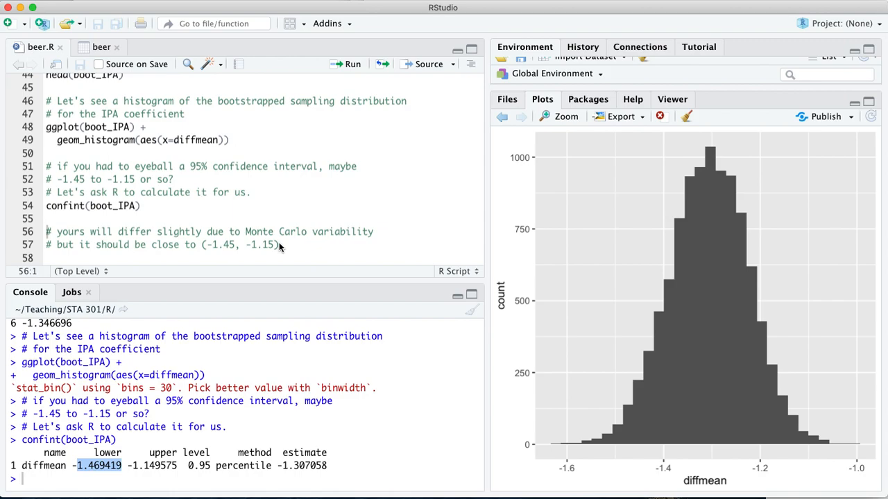
mouse_move(225, 194)
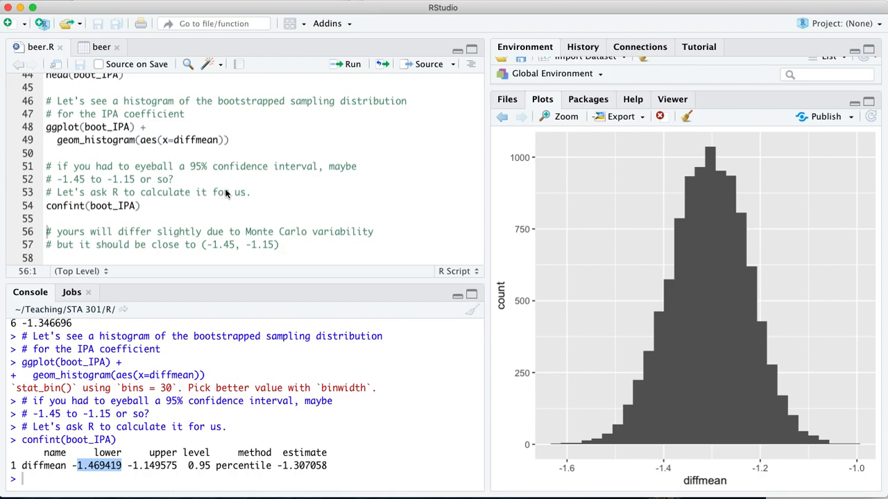
mouse_move(272, 233)
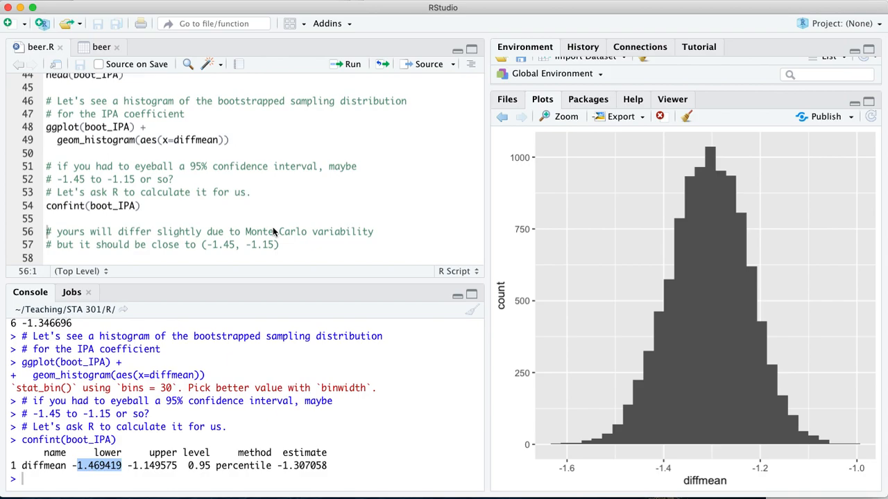
mouse_move(165, 417)
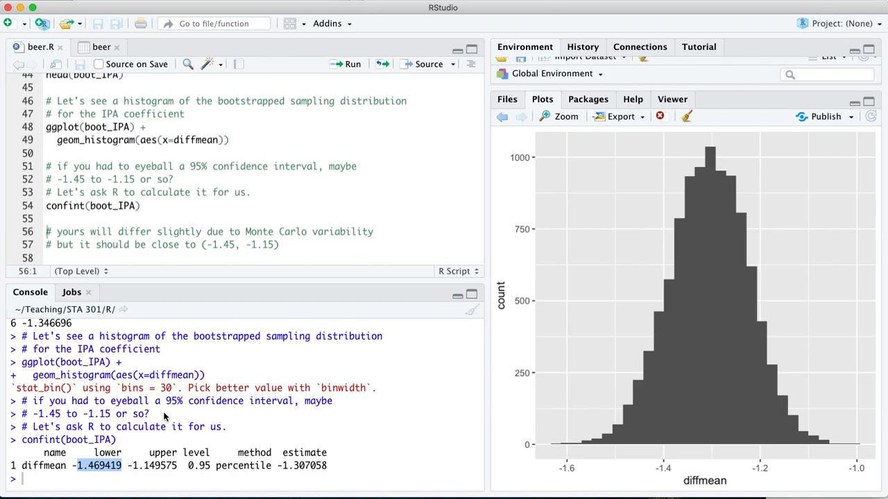
mouse_move(127, 482)
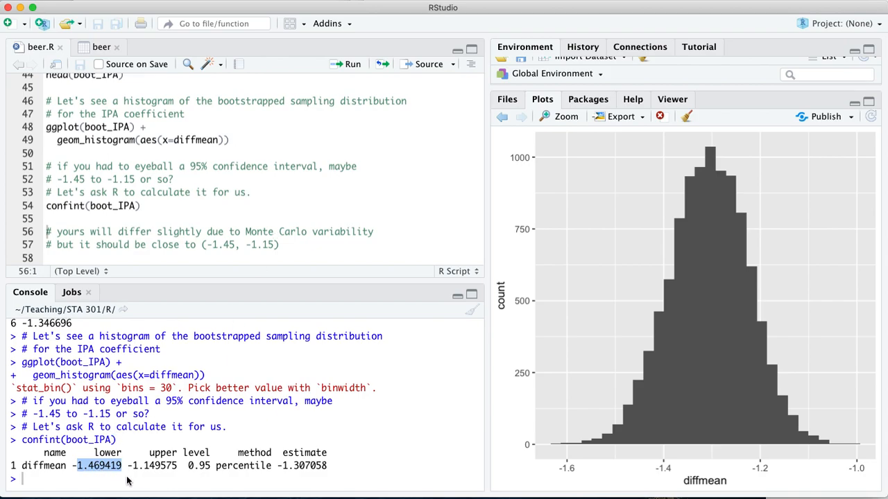
mouse_move(137, 233)
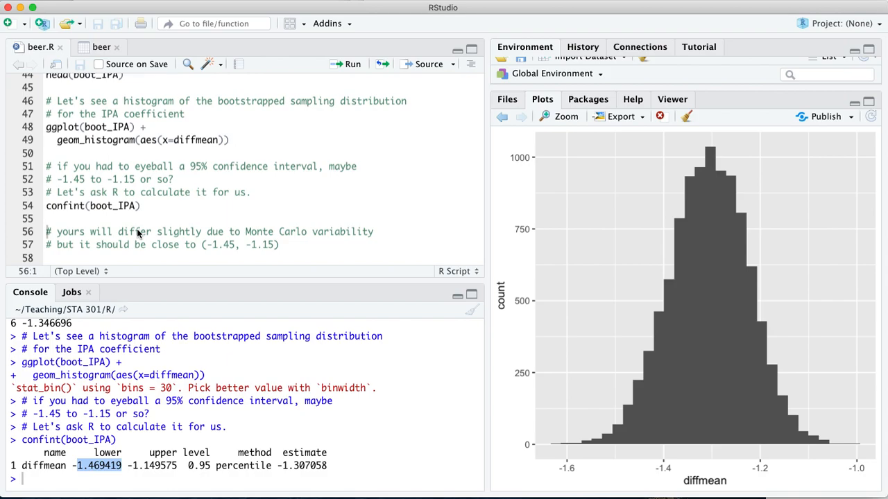
mouse_move(138, 233)
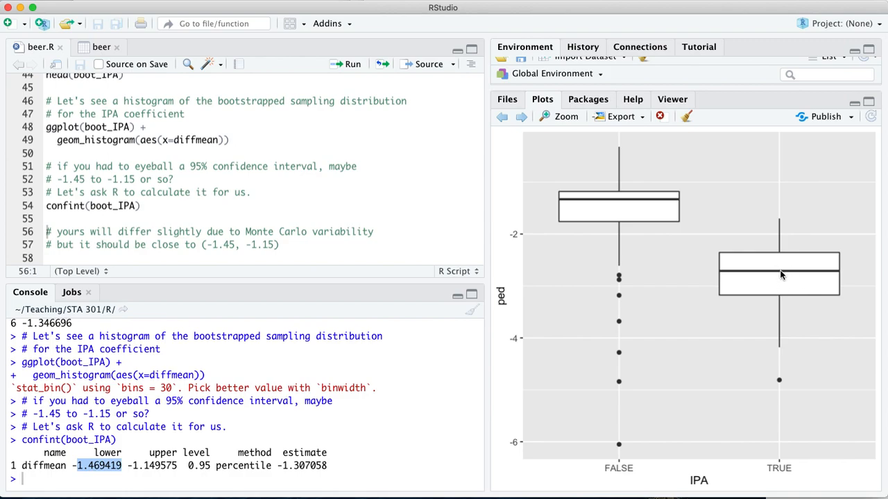
mouse_move(790, 287)
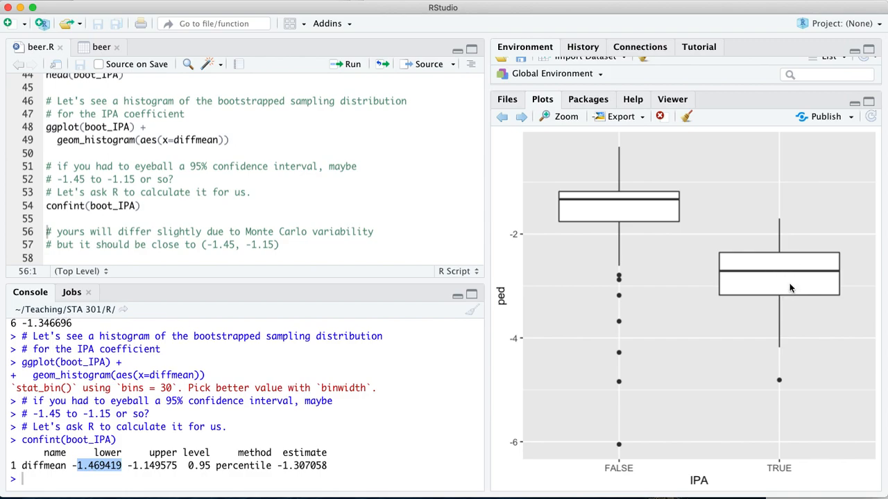
mouse_move(624, 210)
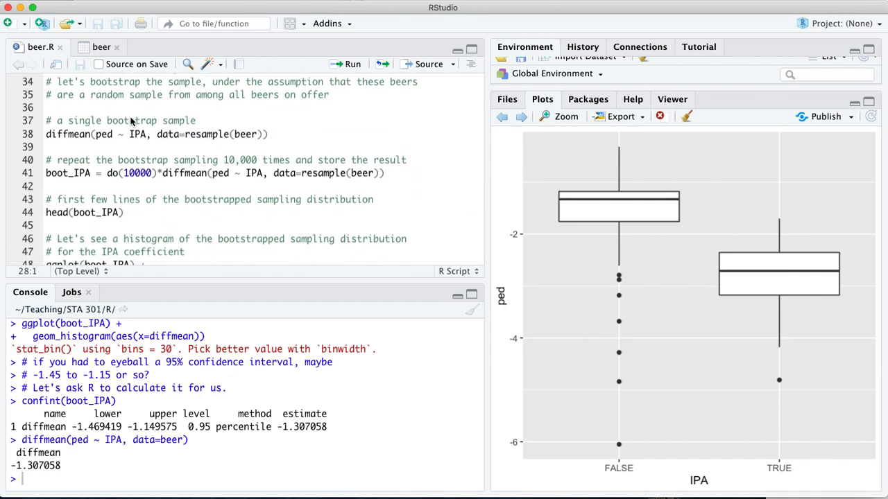
- Bring the boot_IPA diffmean bootstrap histogram back into the Plots pane
scroll(down, 3)
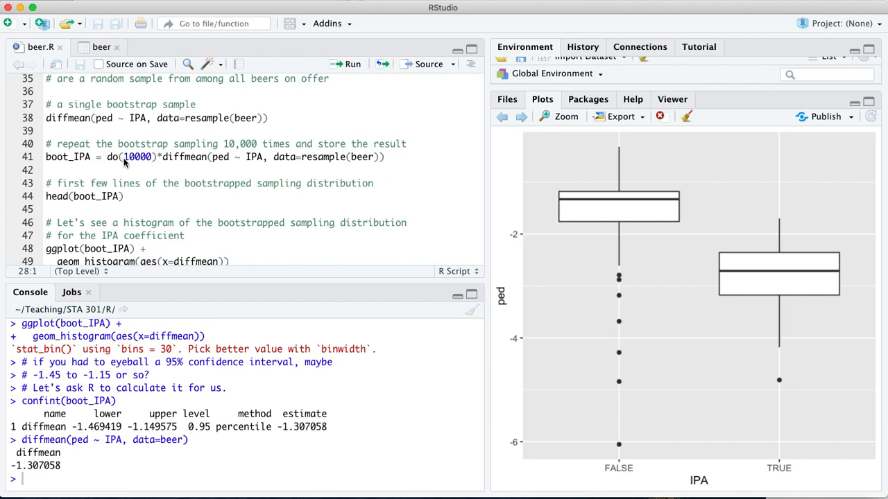
mouse_move(142, 161)
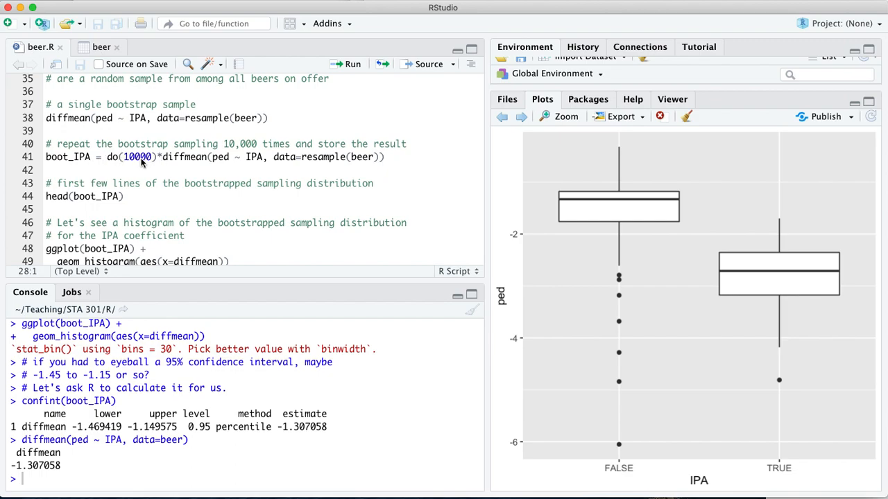
scroll(down, 3)
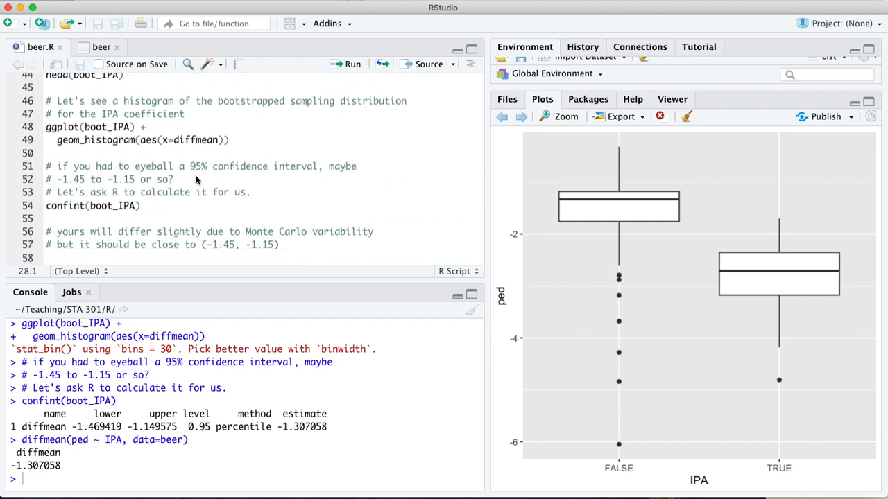
click(521, 117)
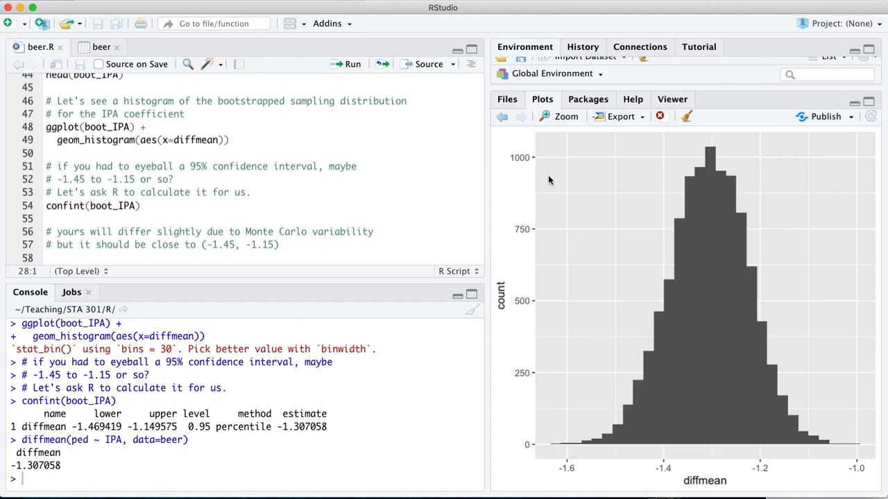
mouse_move(89, 214)
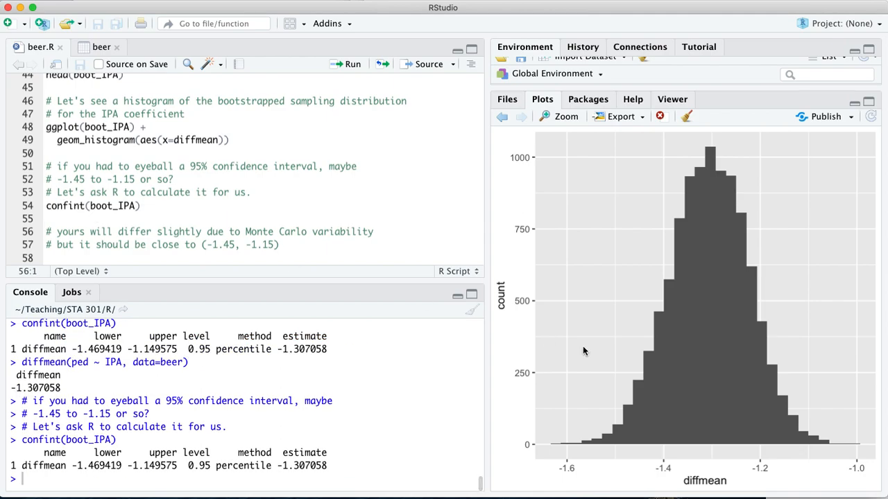
mouse_move(788, 433)
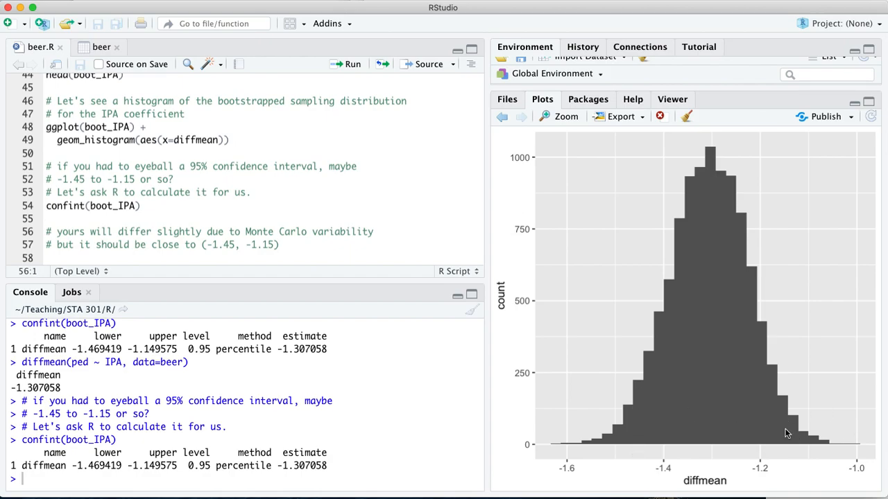
mouse_move(751, 433)
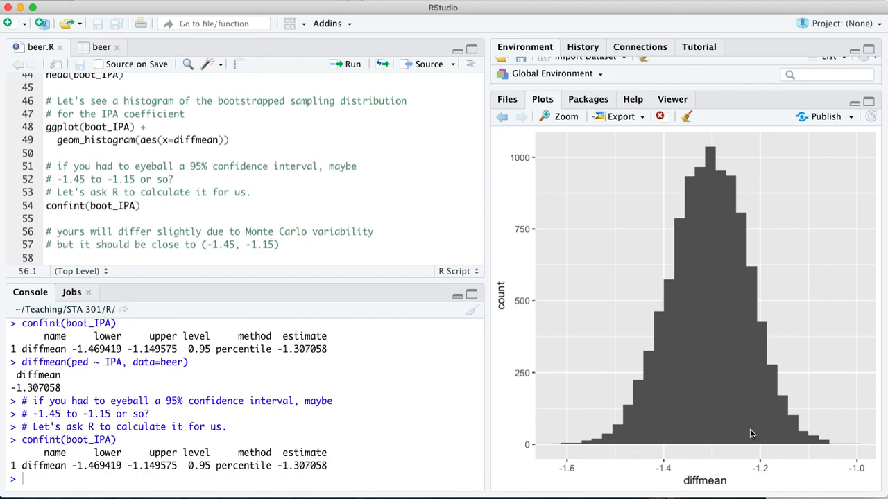
mouse_move(788, 442)
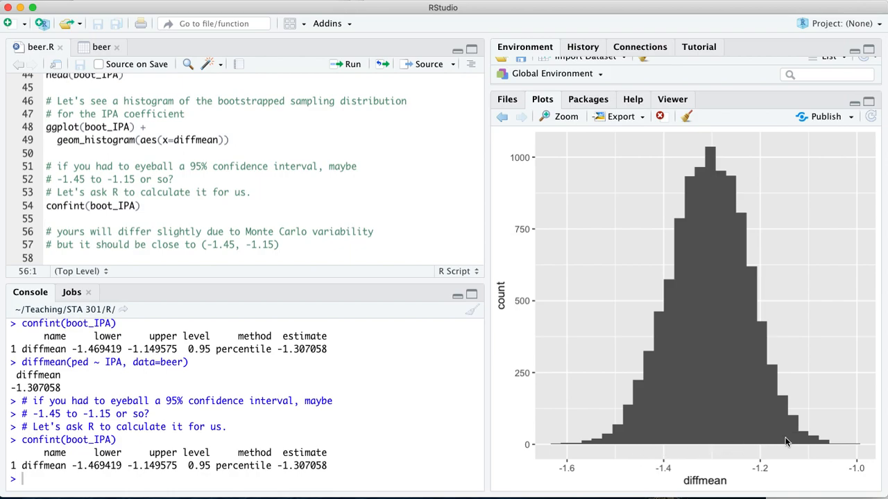
mouse_move(796, 427)
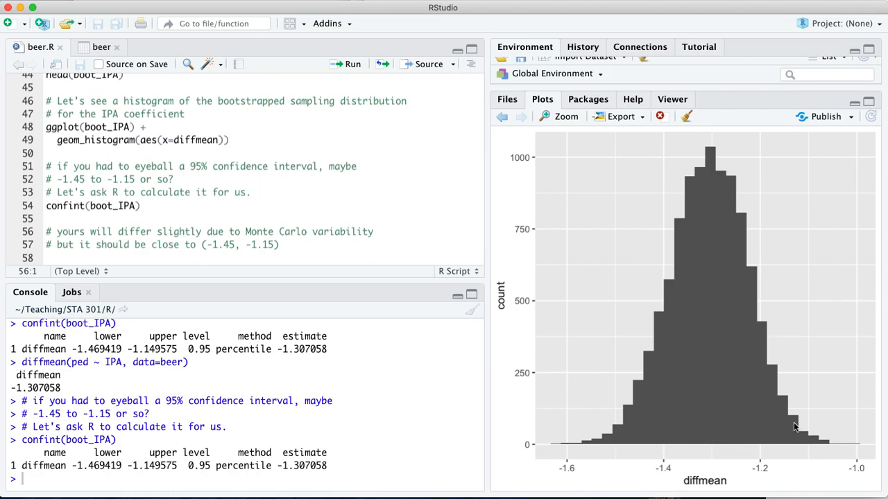
mouse_move(286, 211)
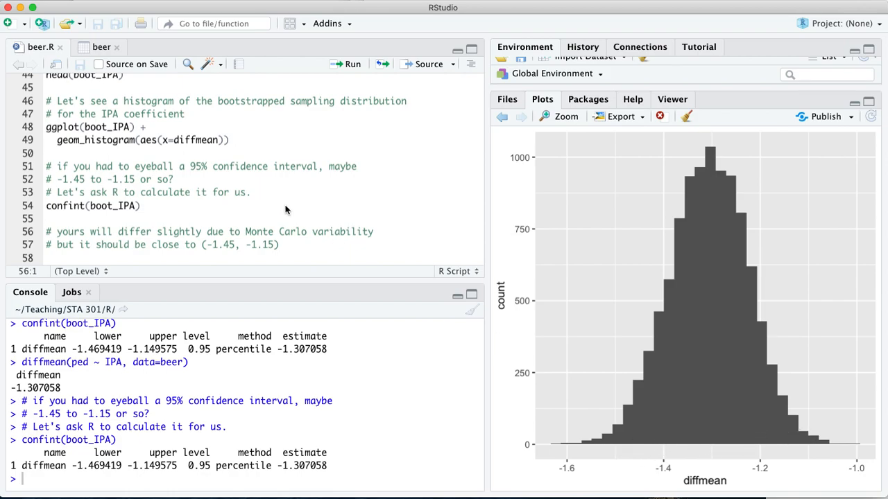